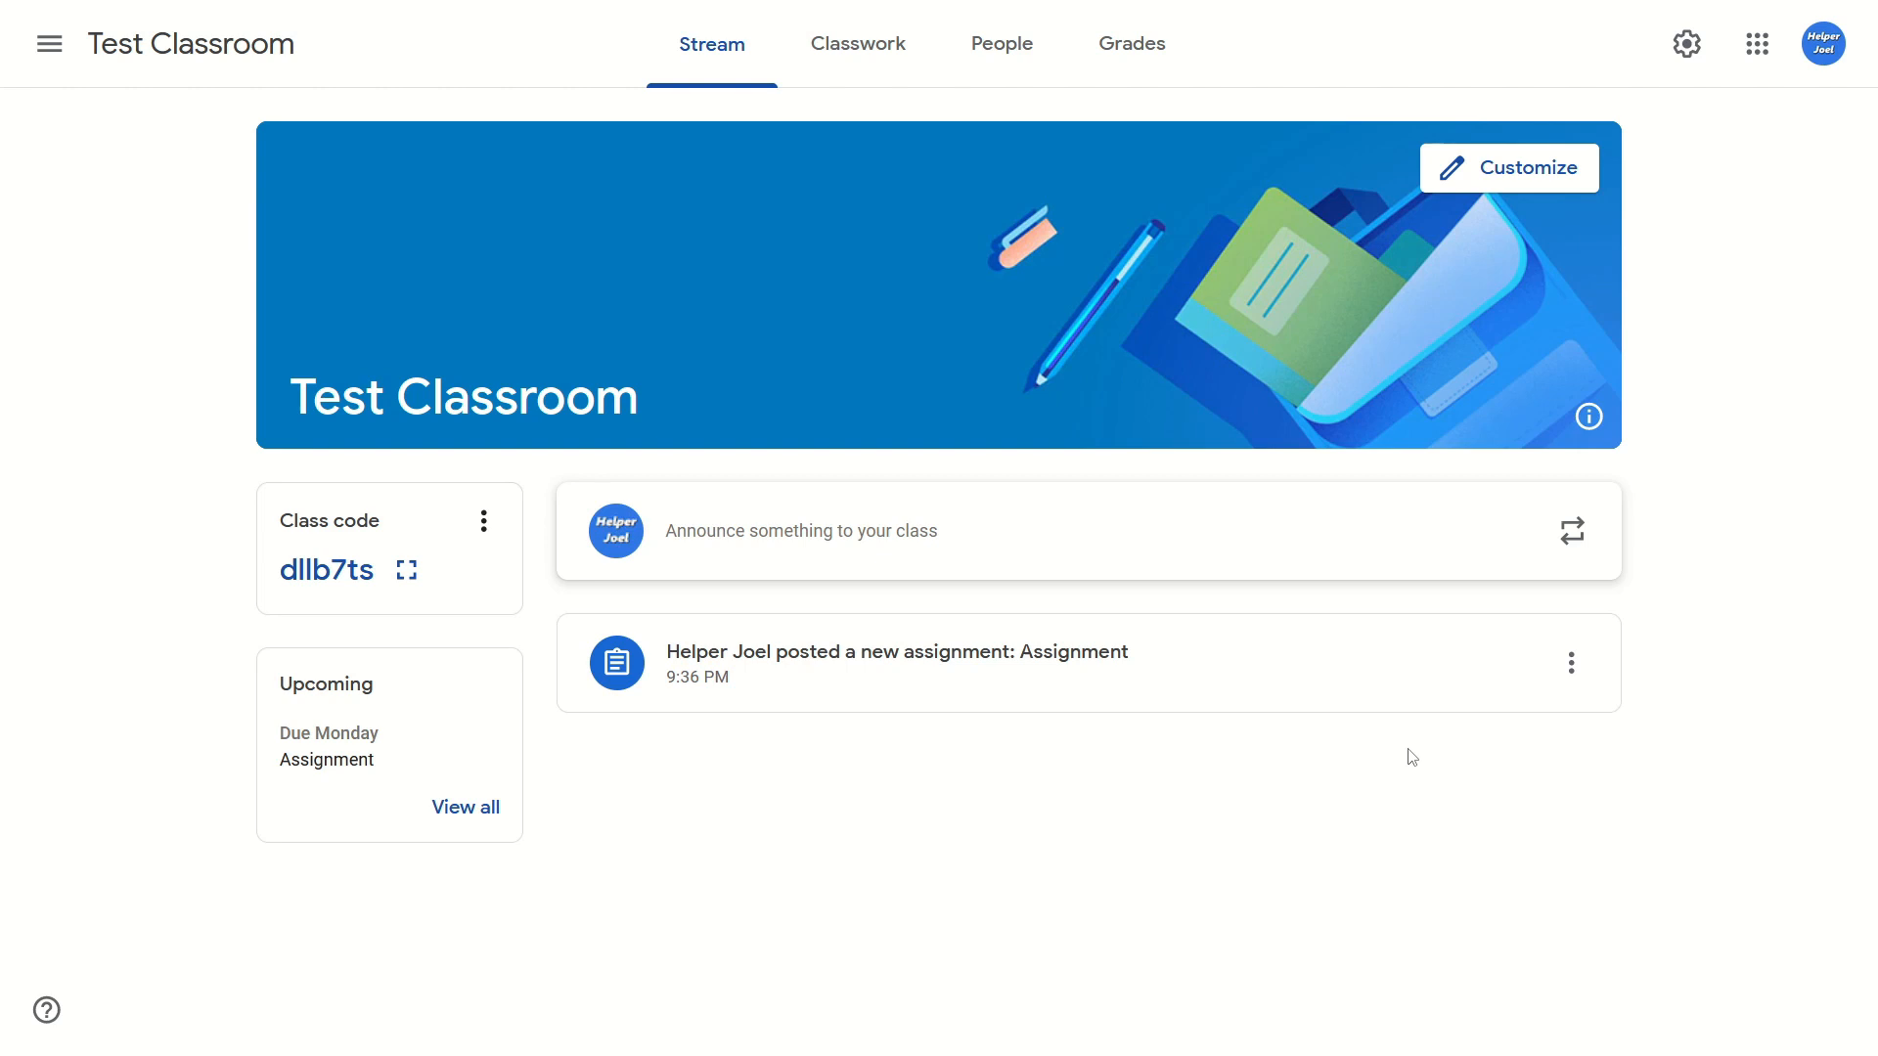
mouse_move(894, 395)
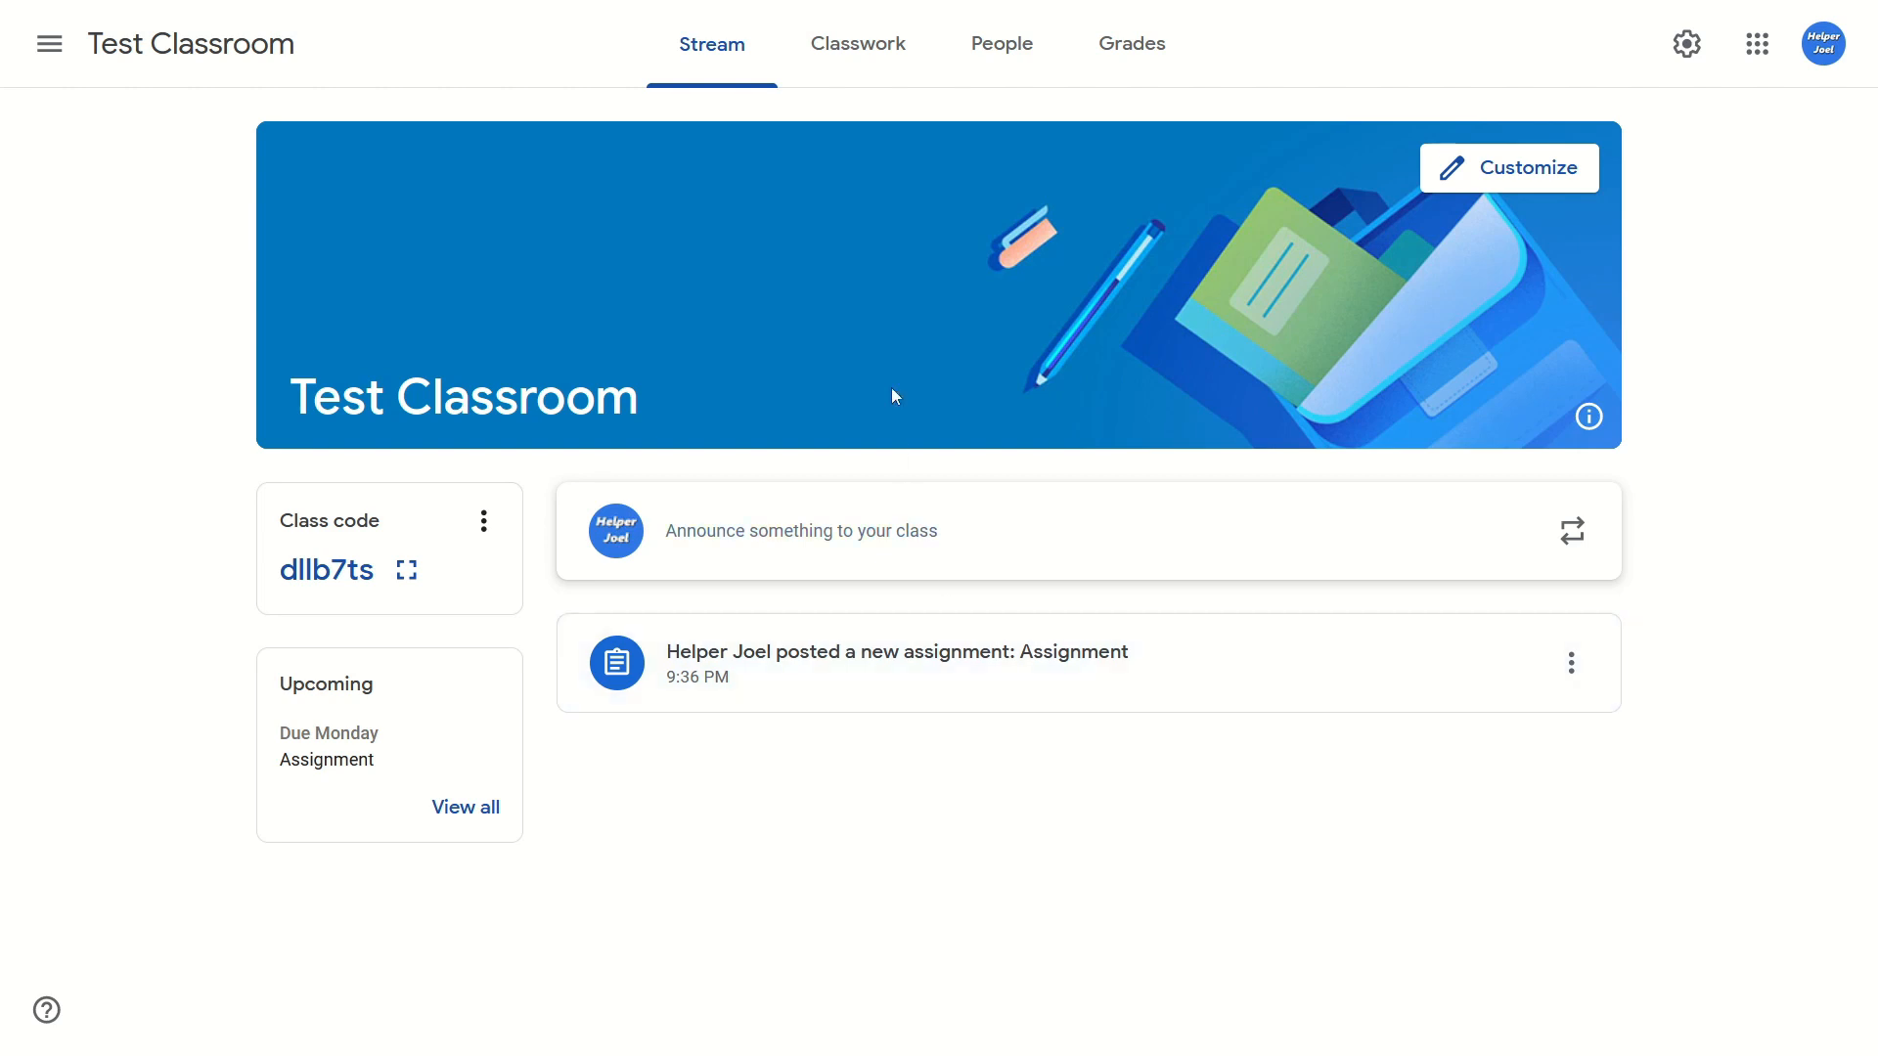
Go to Classwork and show the Assignment row's options menu
left_click(858, 43)
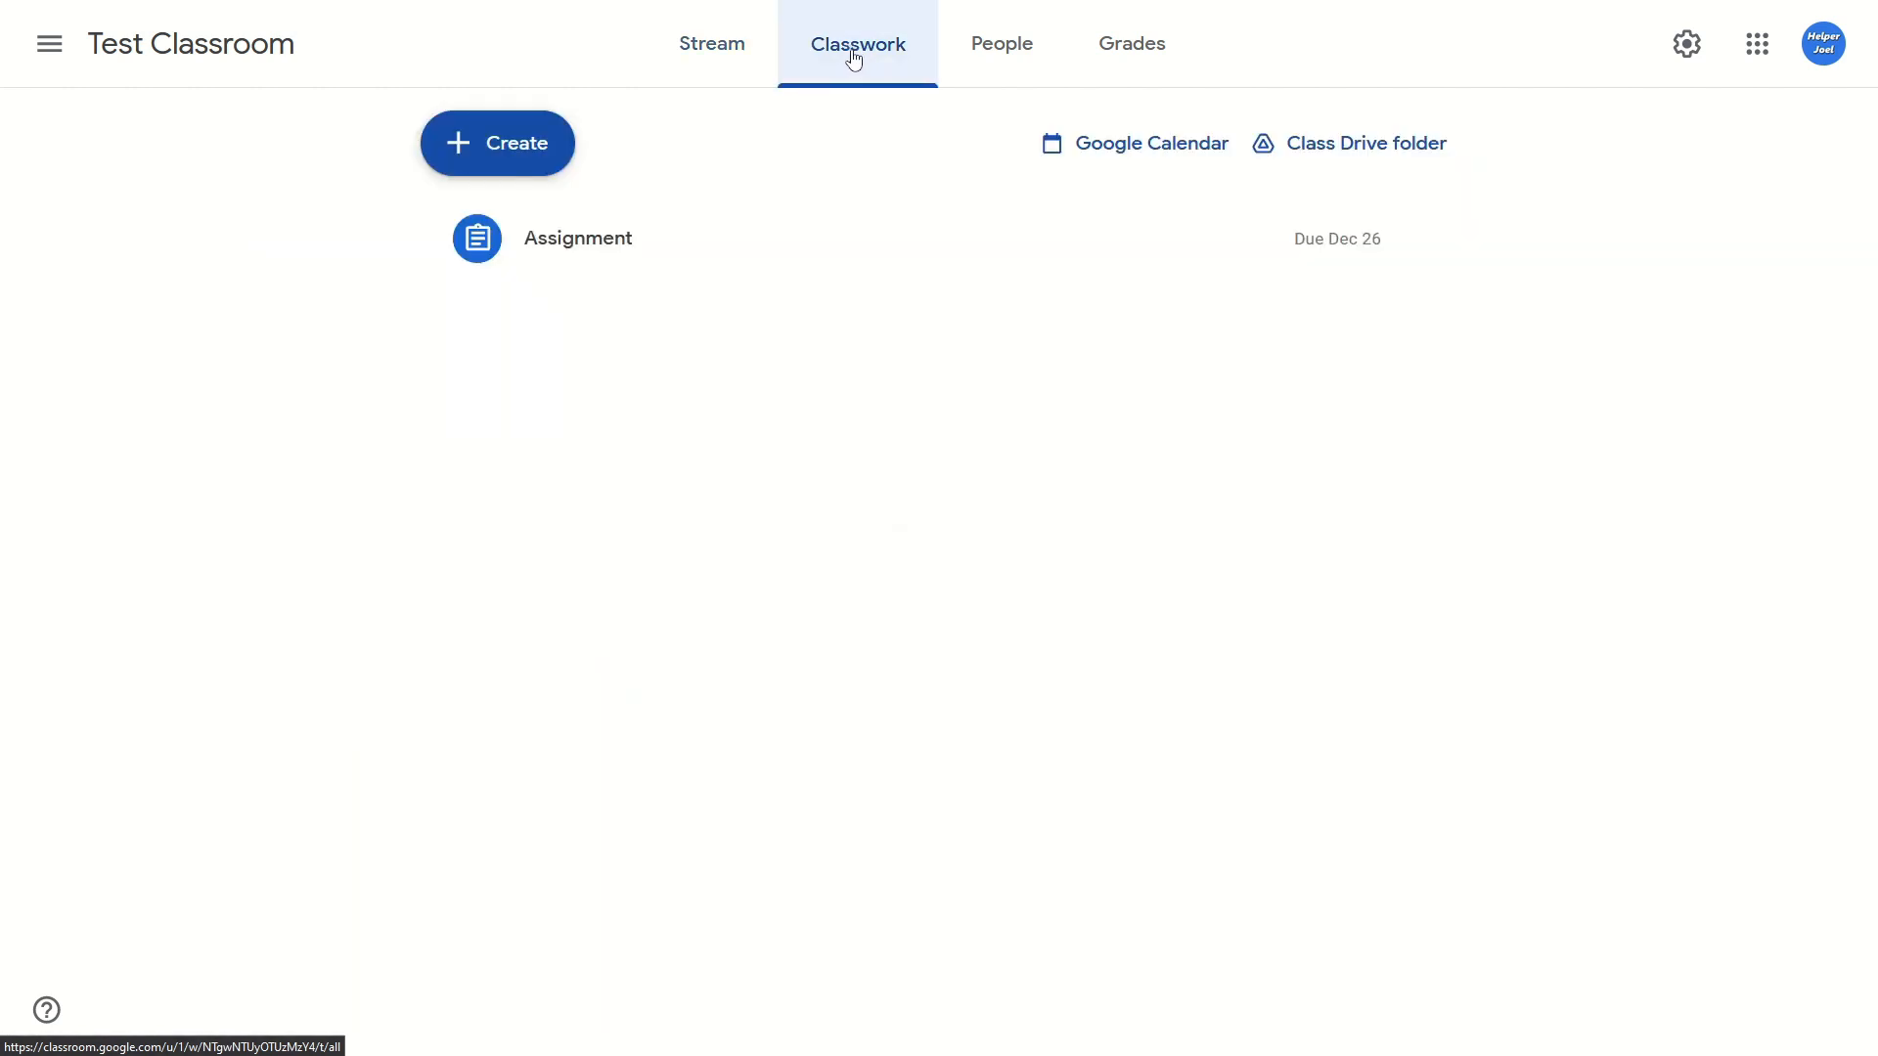
mouse_move(707, 264)
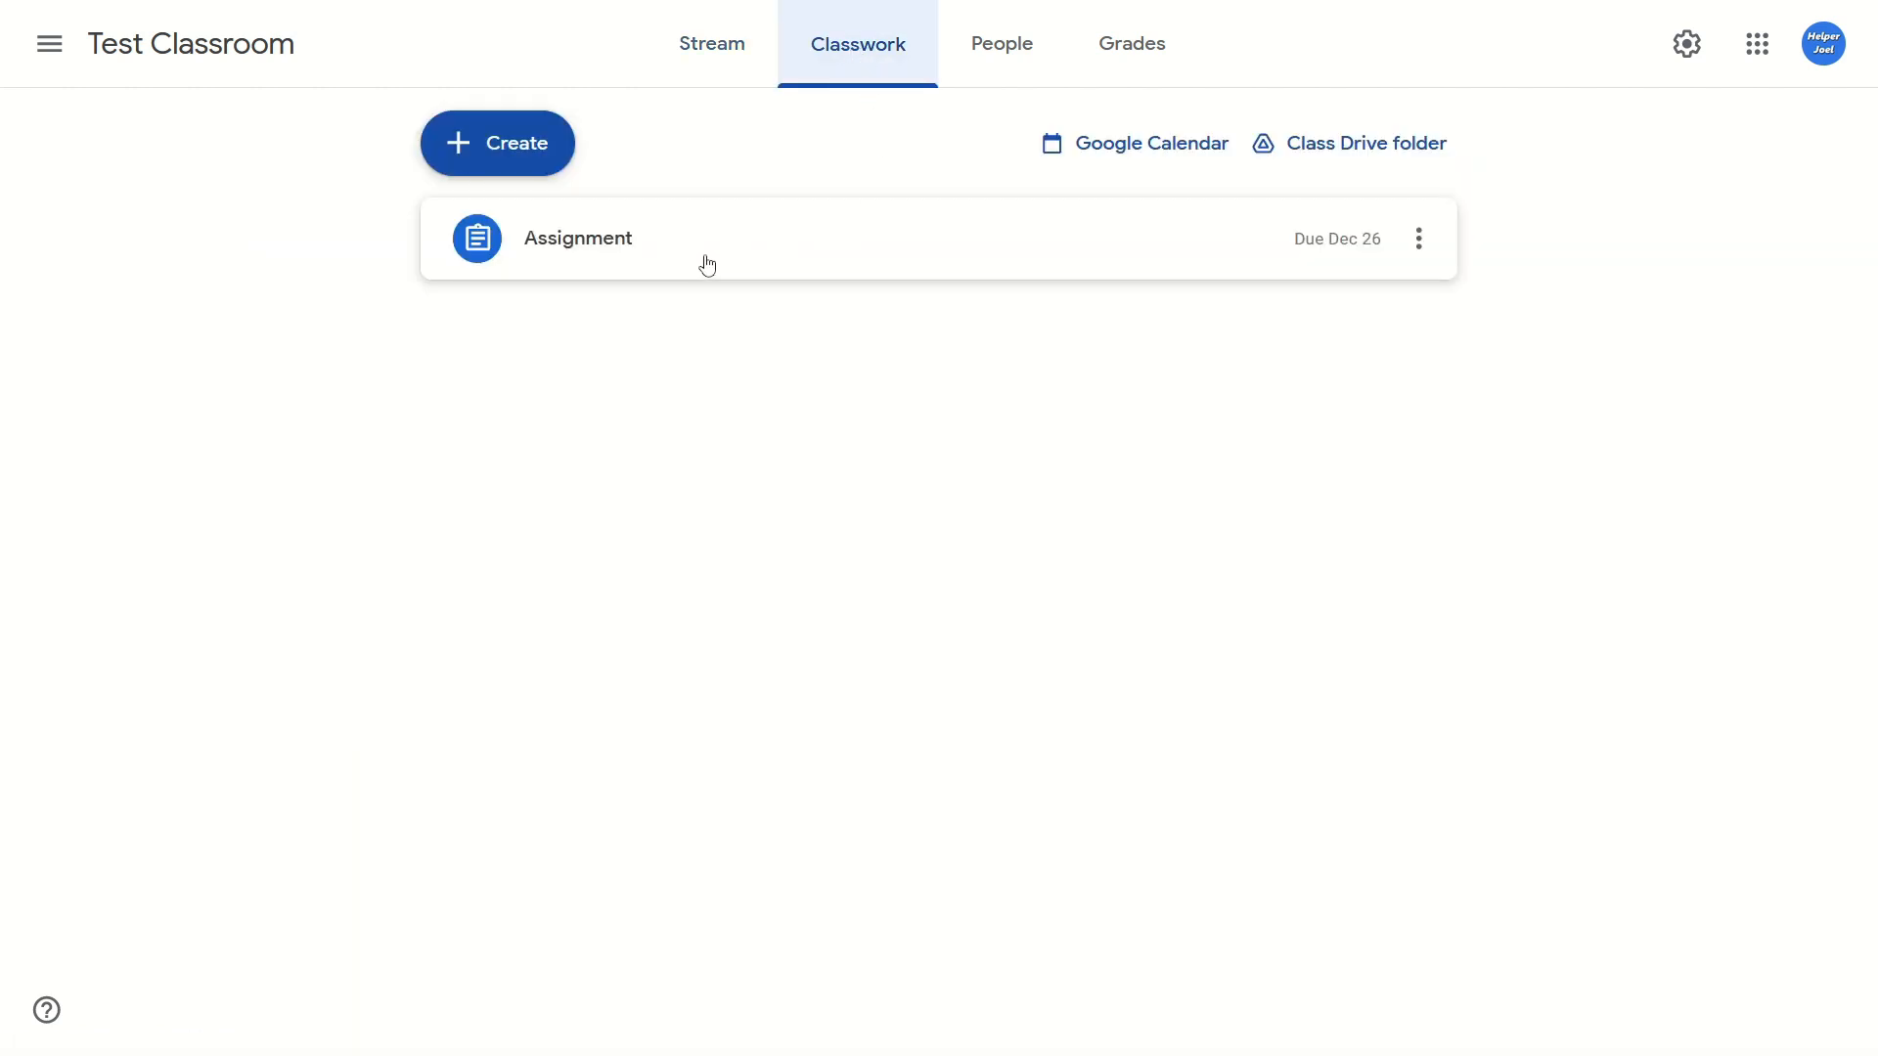
mouse_move(732, 253)
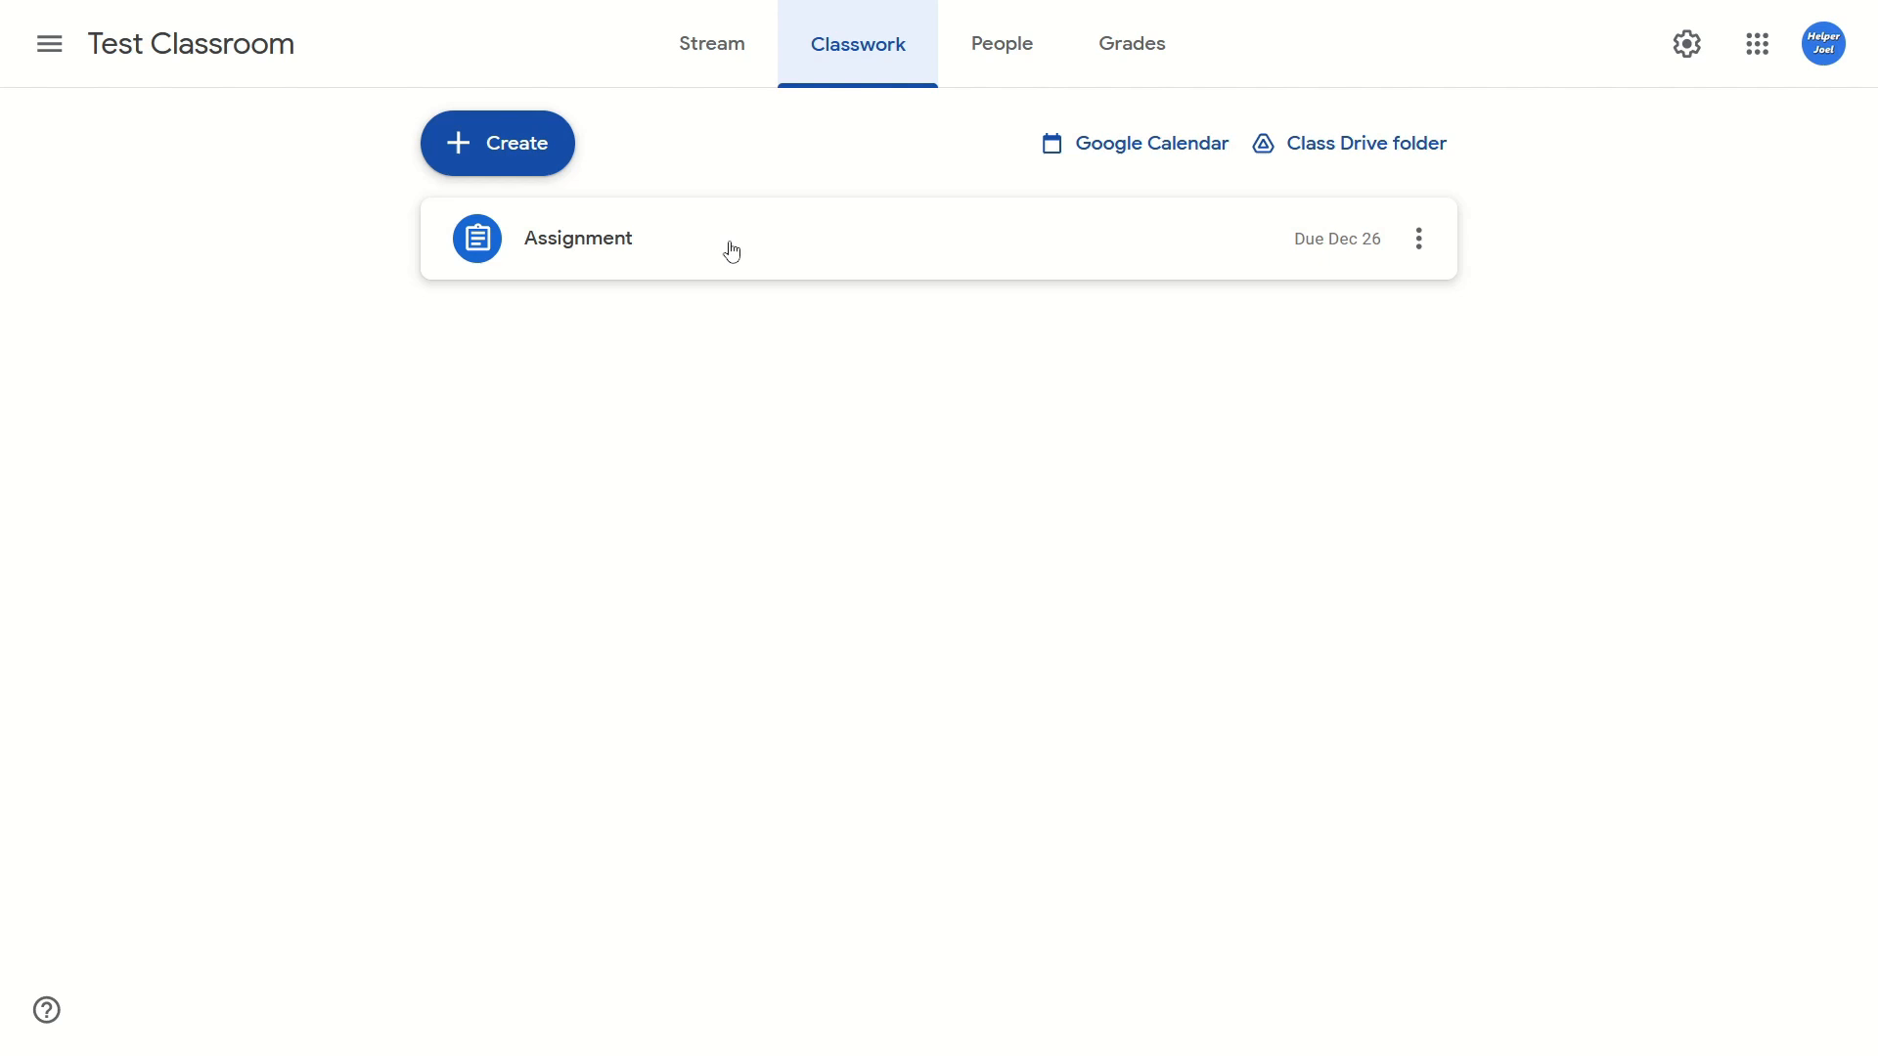
mouse_move(797, 245)
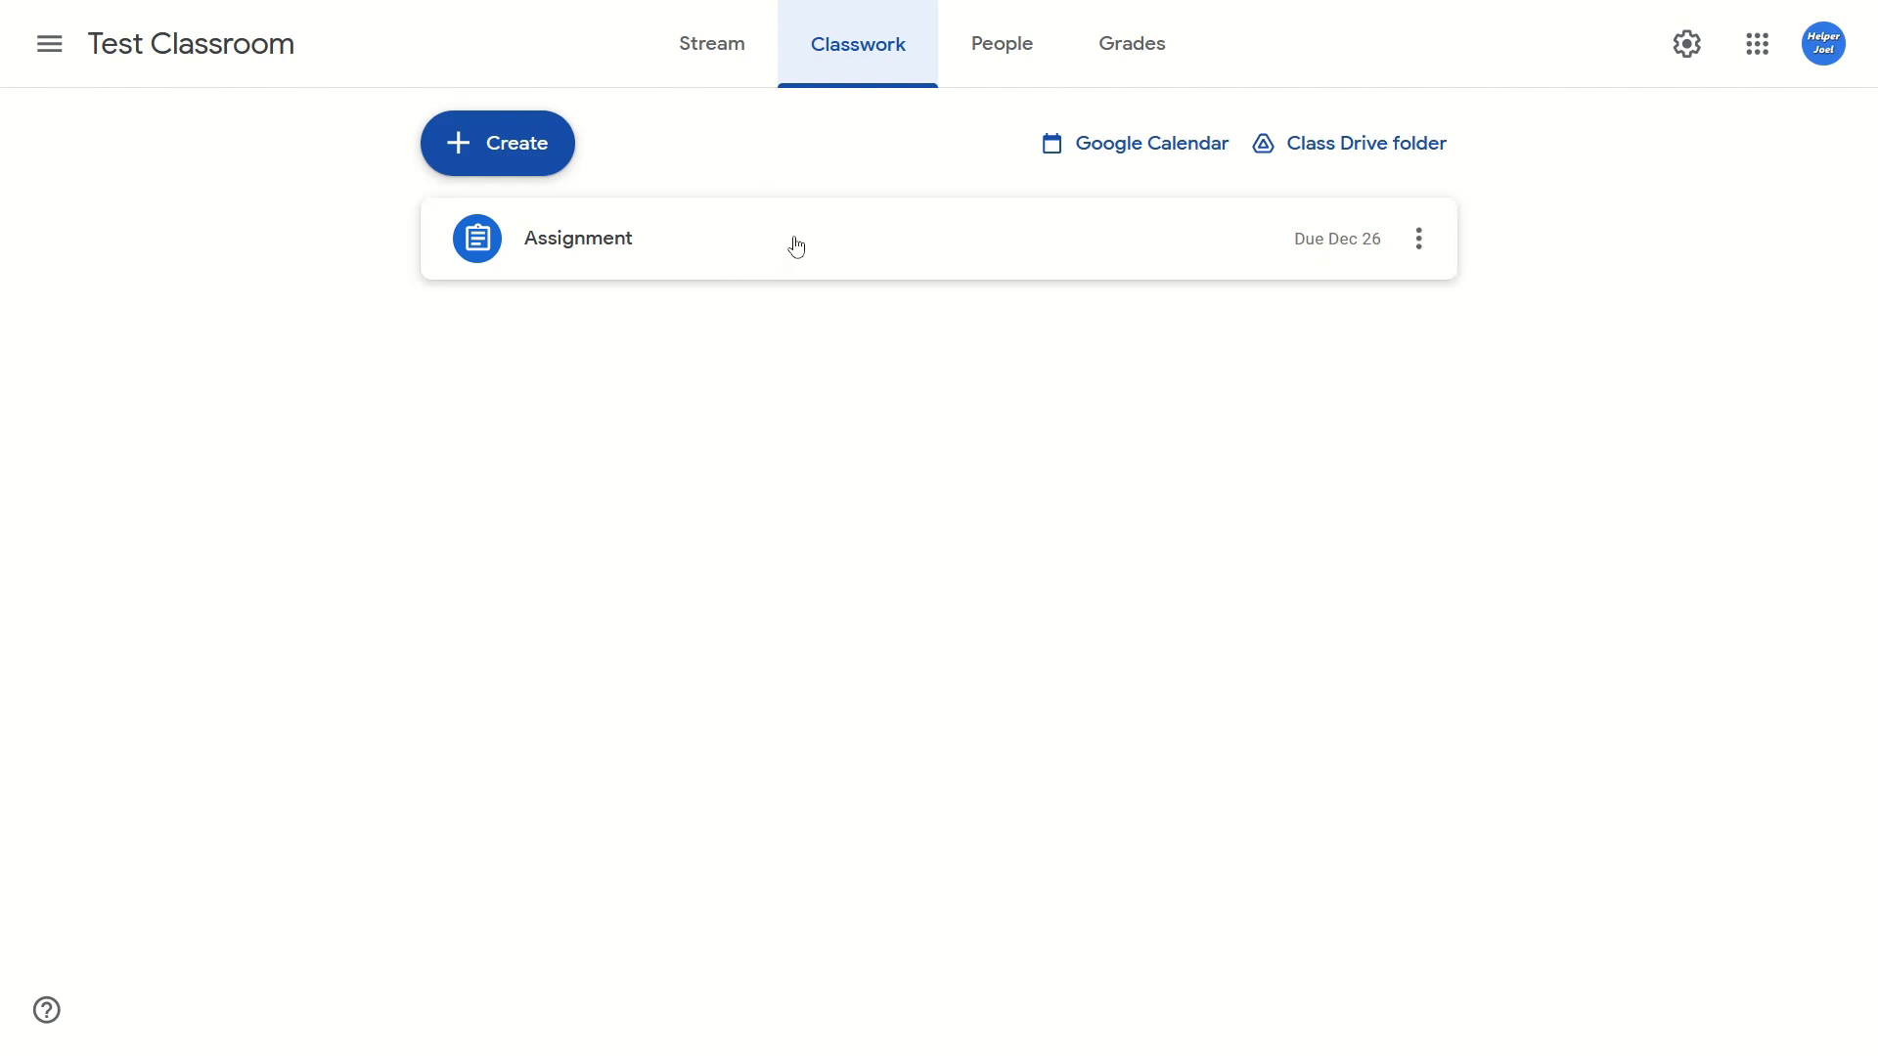
mouse_move(1104, 269)
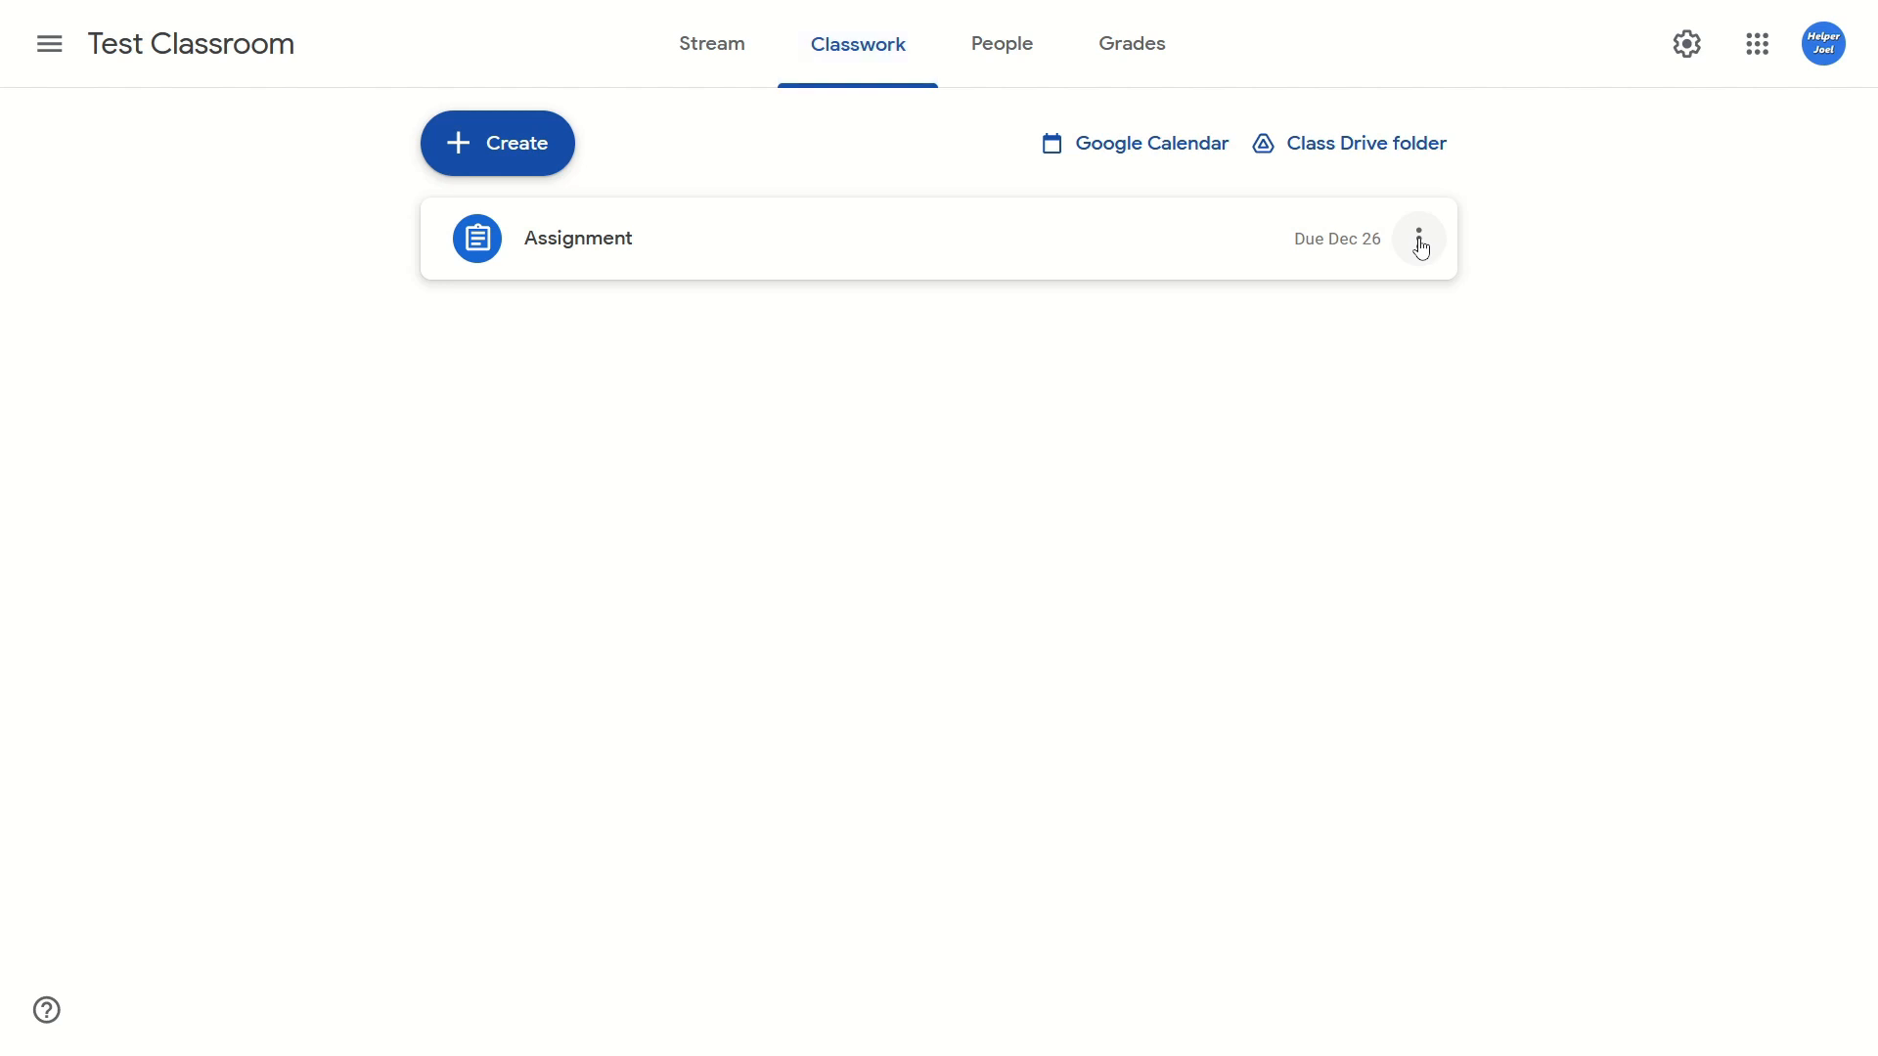
left_click(1418, 238)
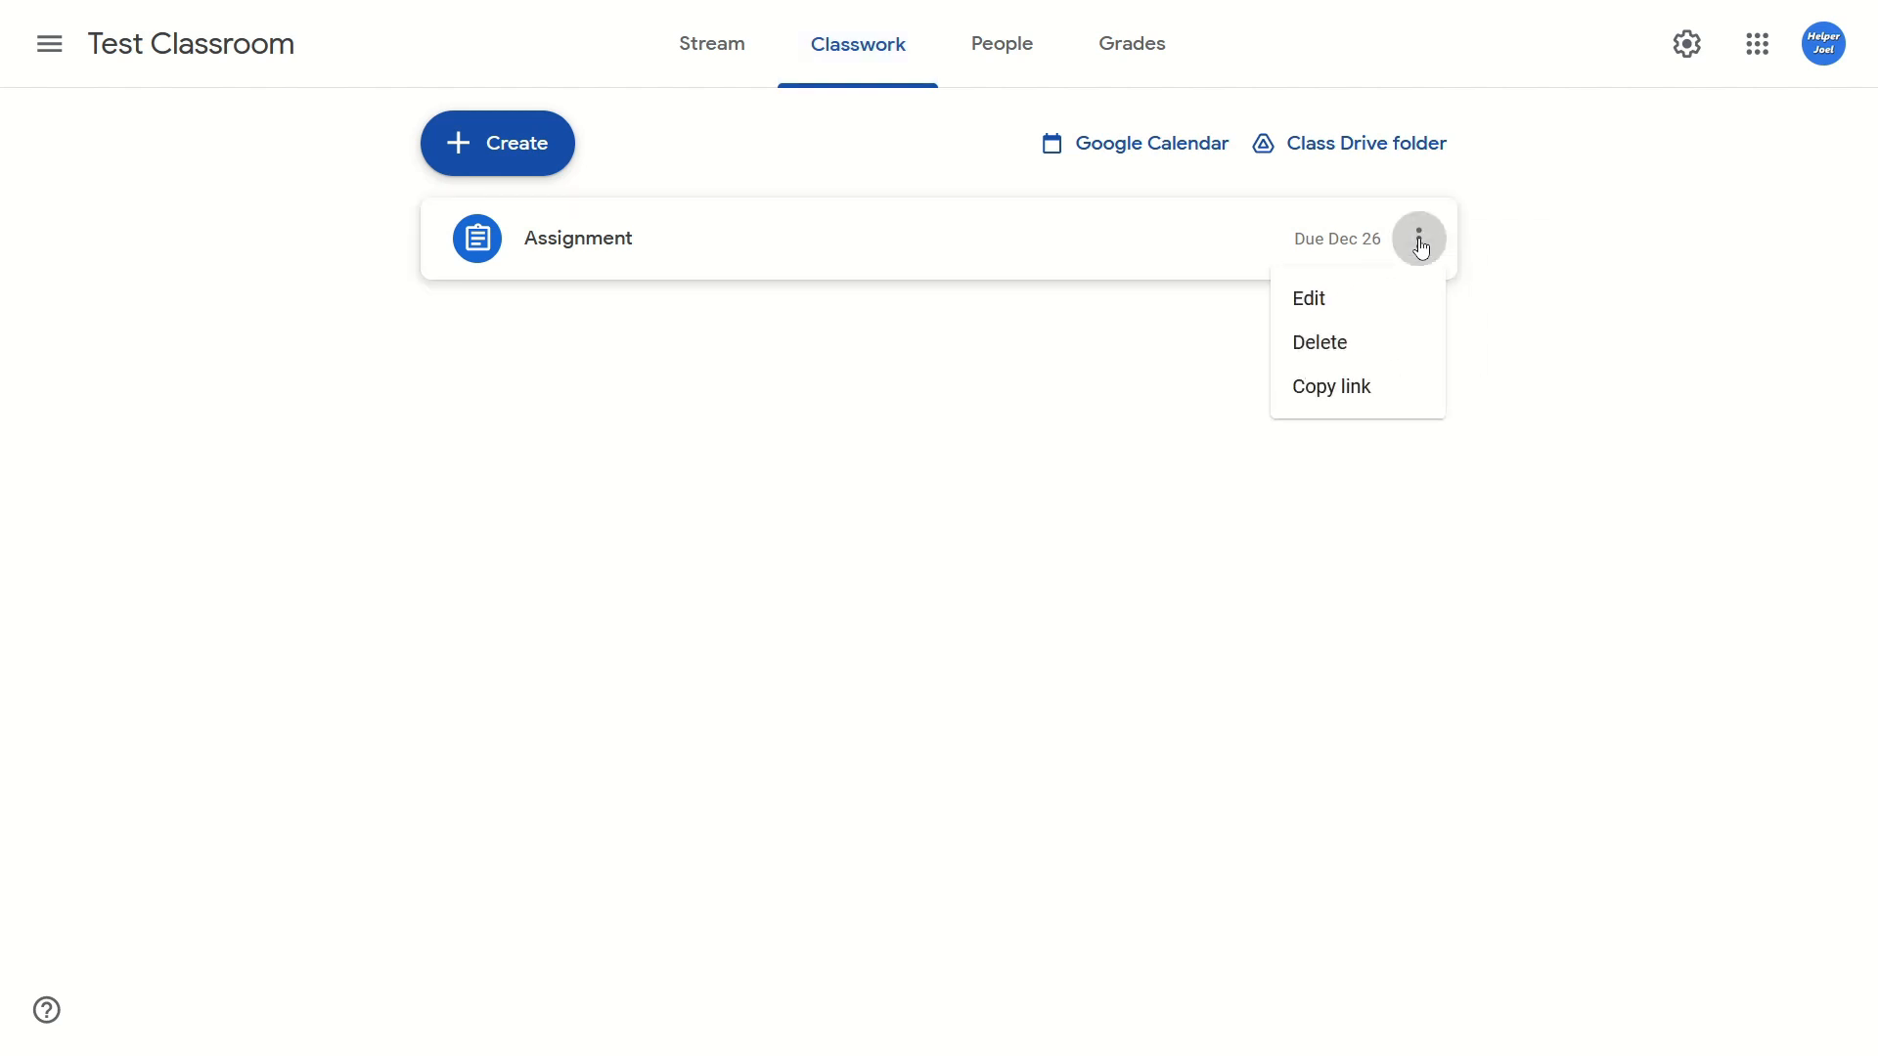
mouse_move(1347, 305)
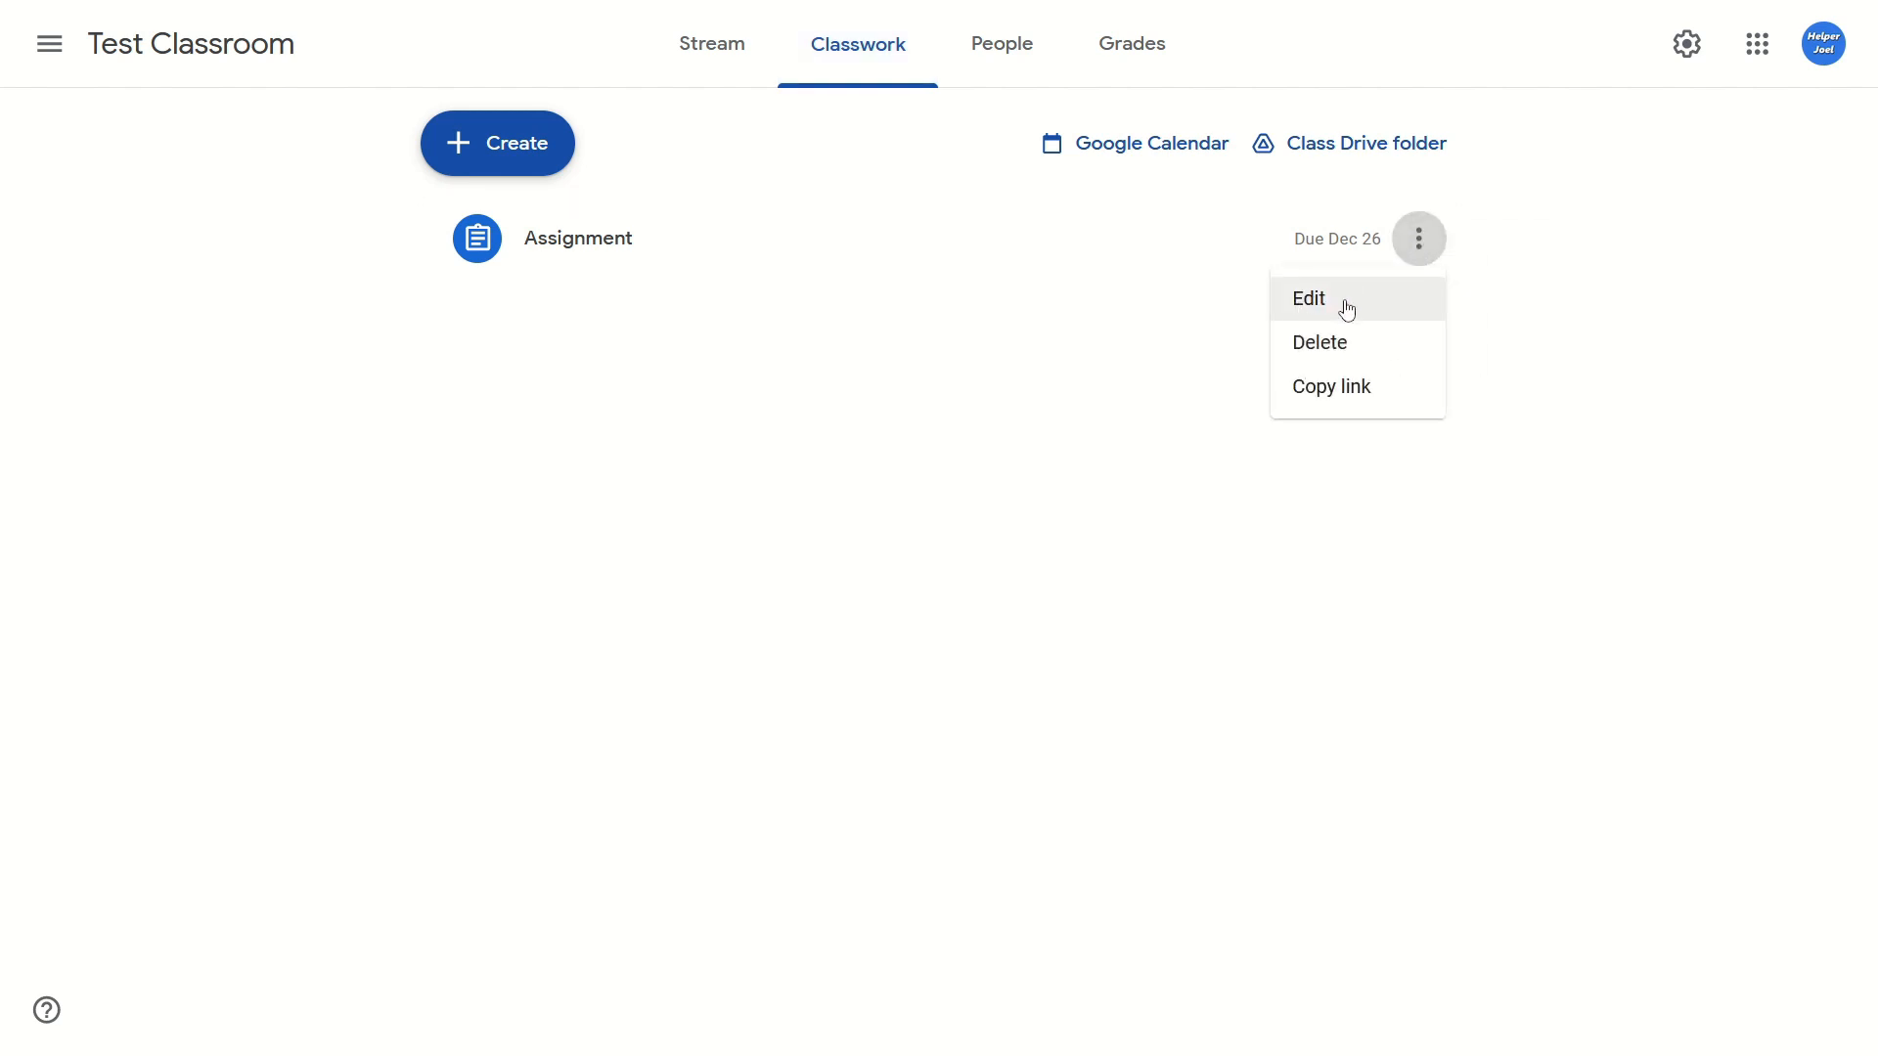
Choose Edit to open Assignment's edit form with its due settings
left_click(1309, 298)
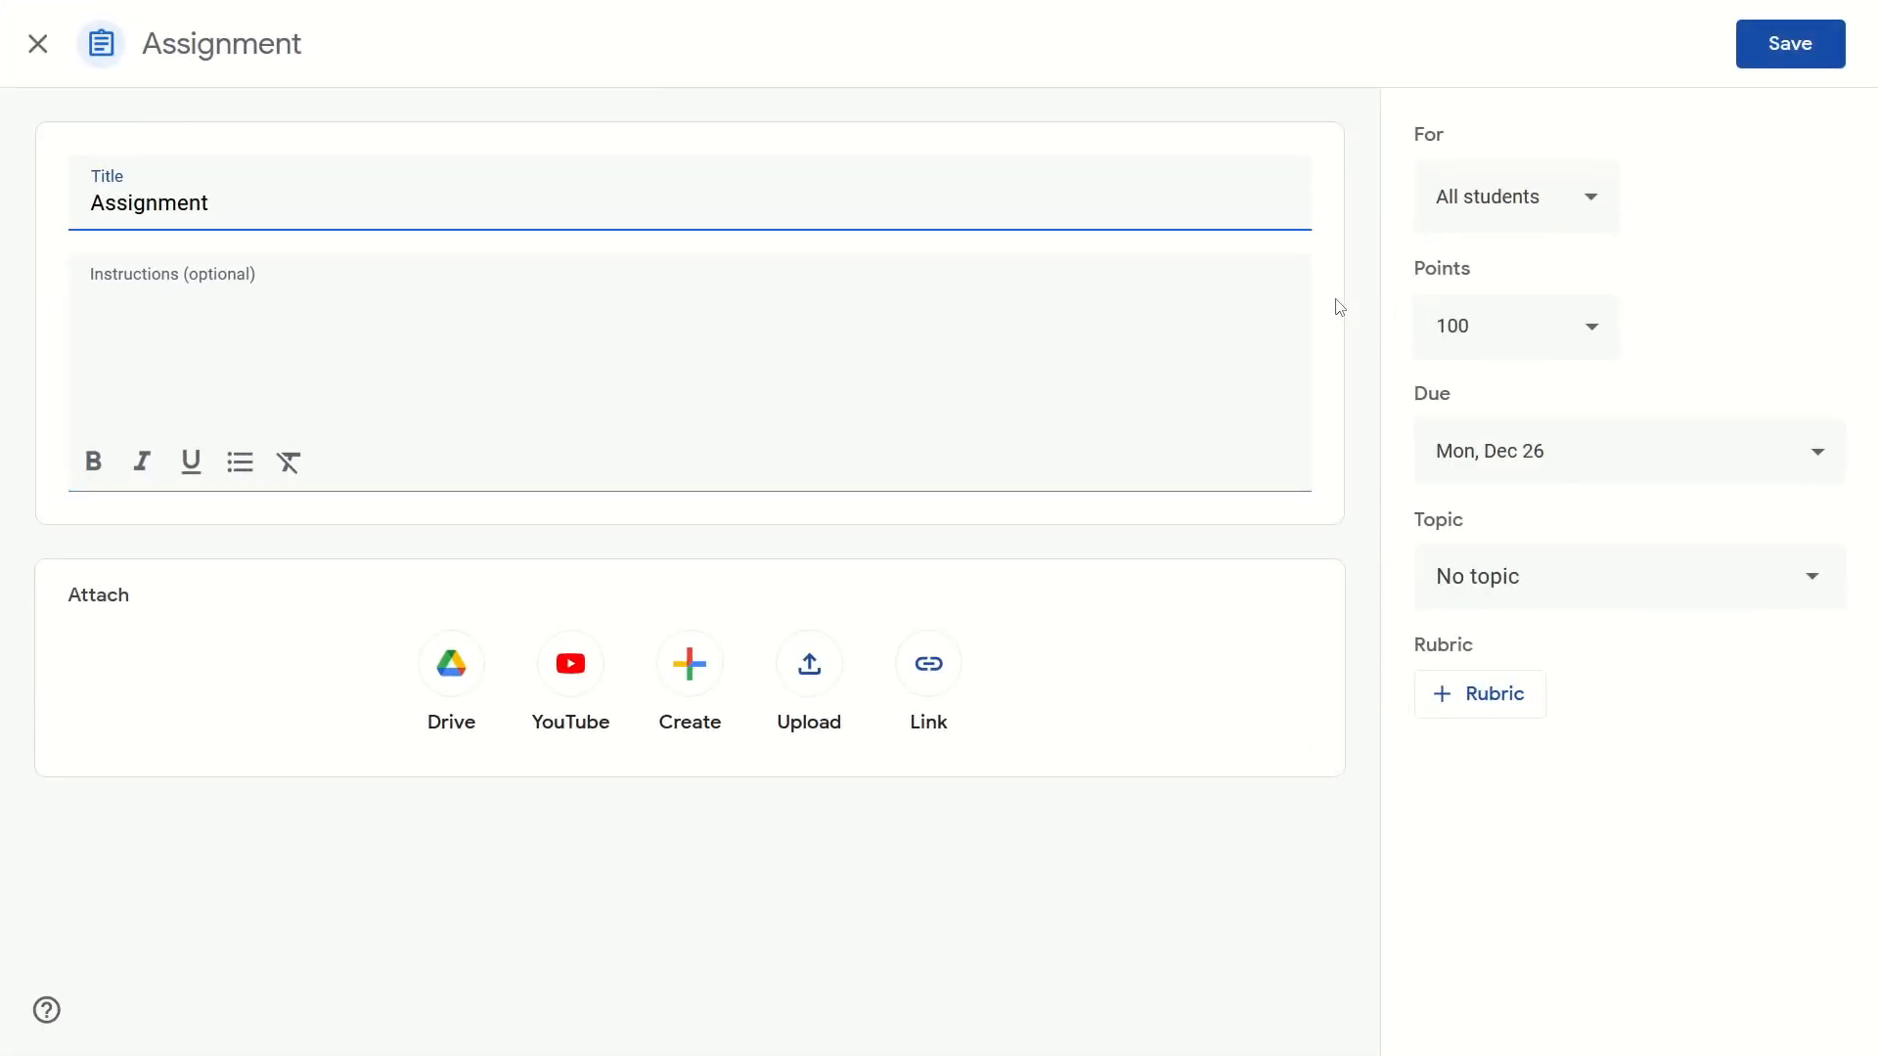
mouse_move(1367, 276)
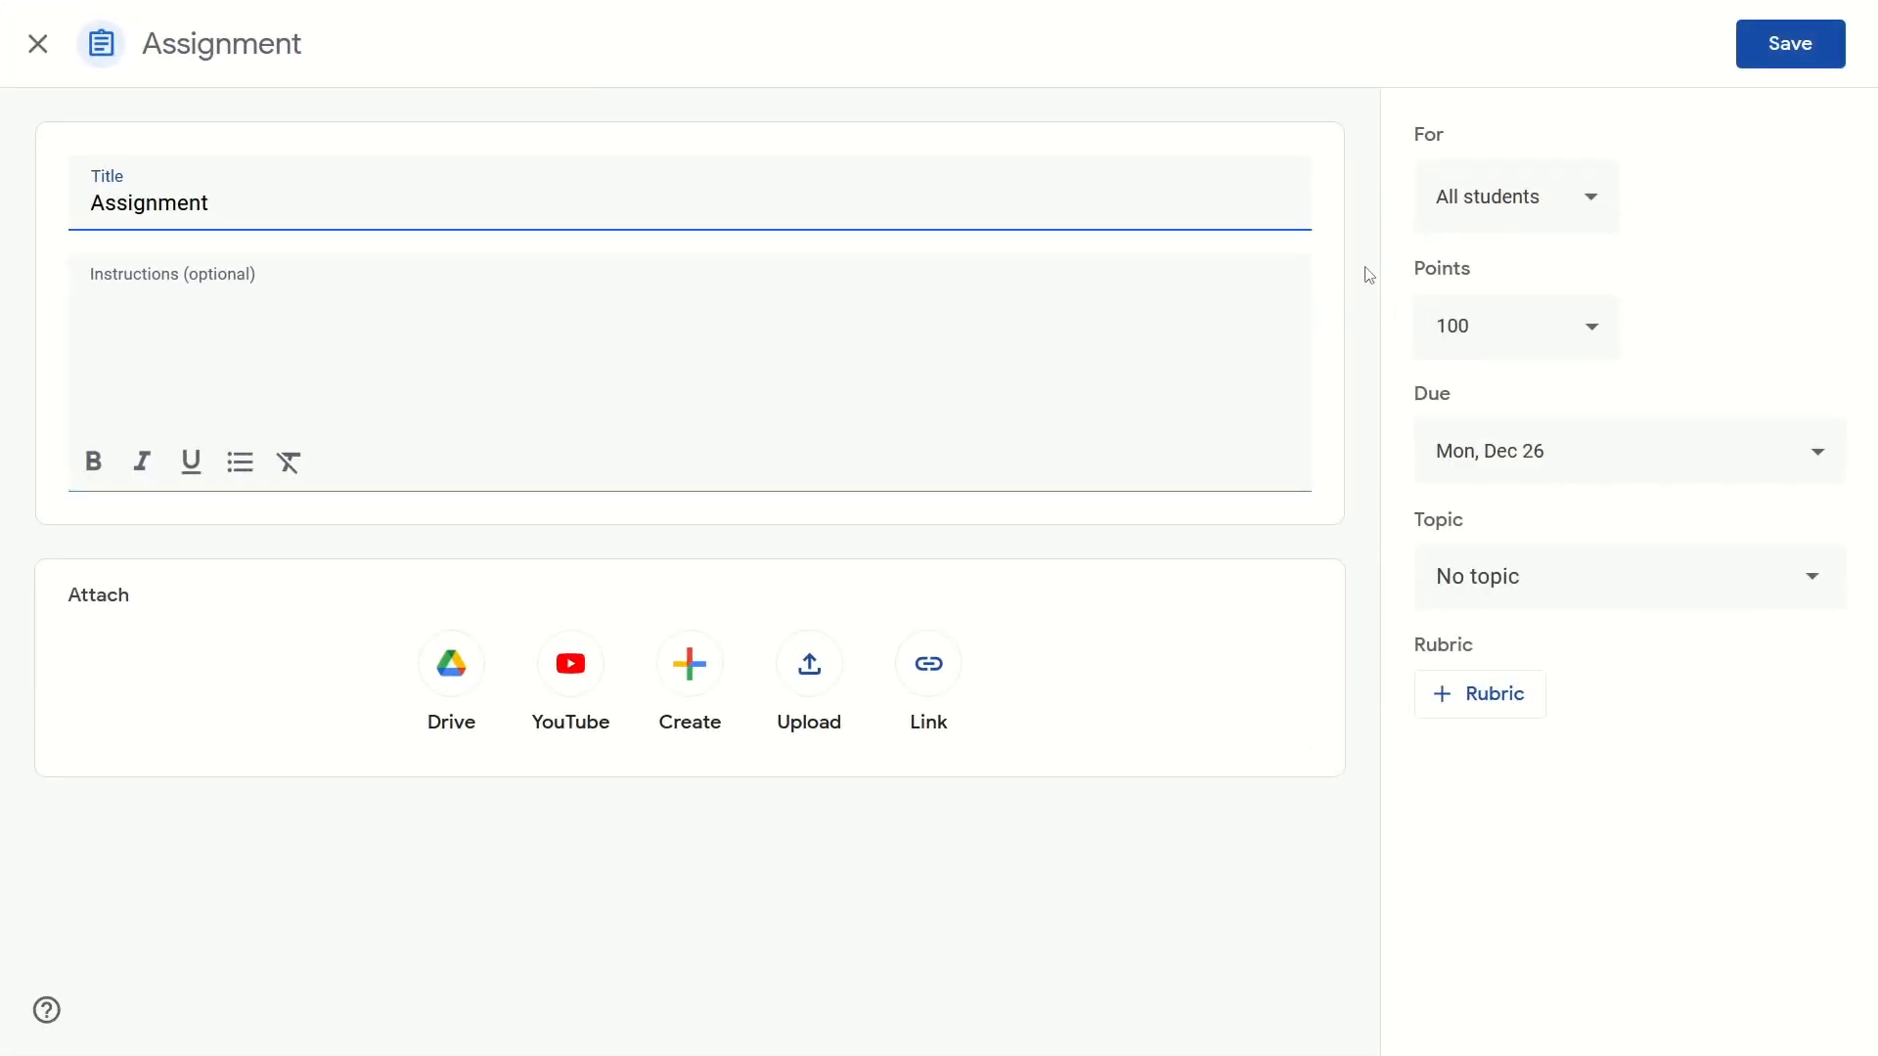
mouse_move(1508, 275)
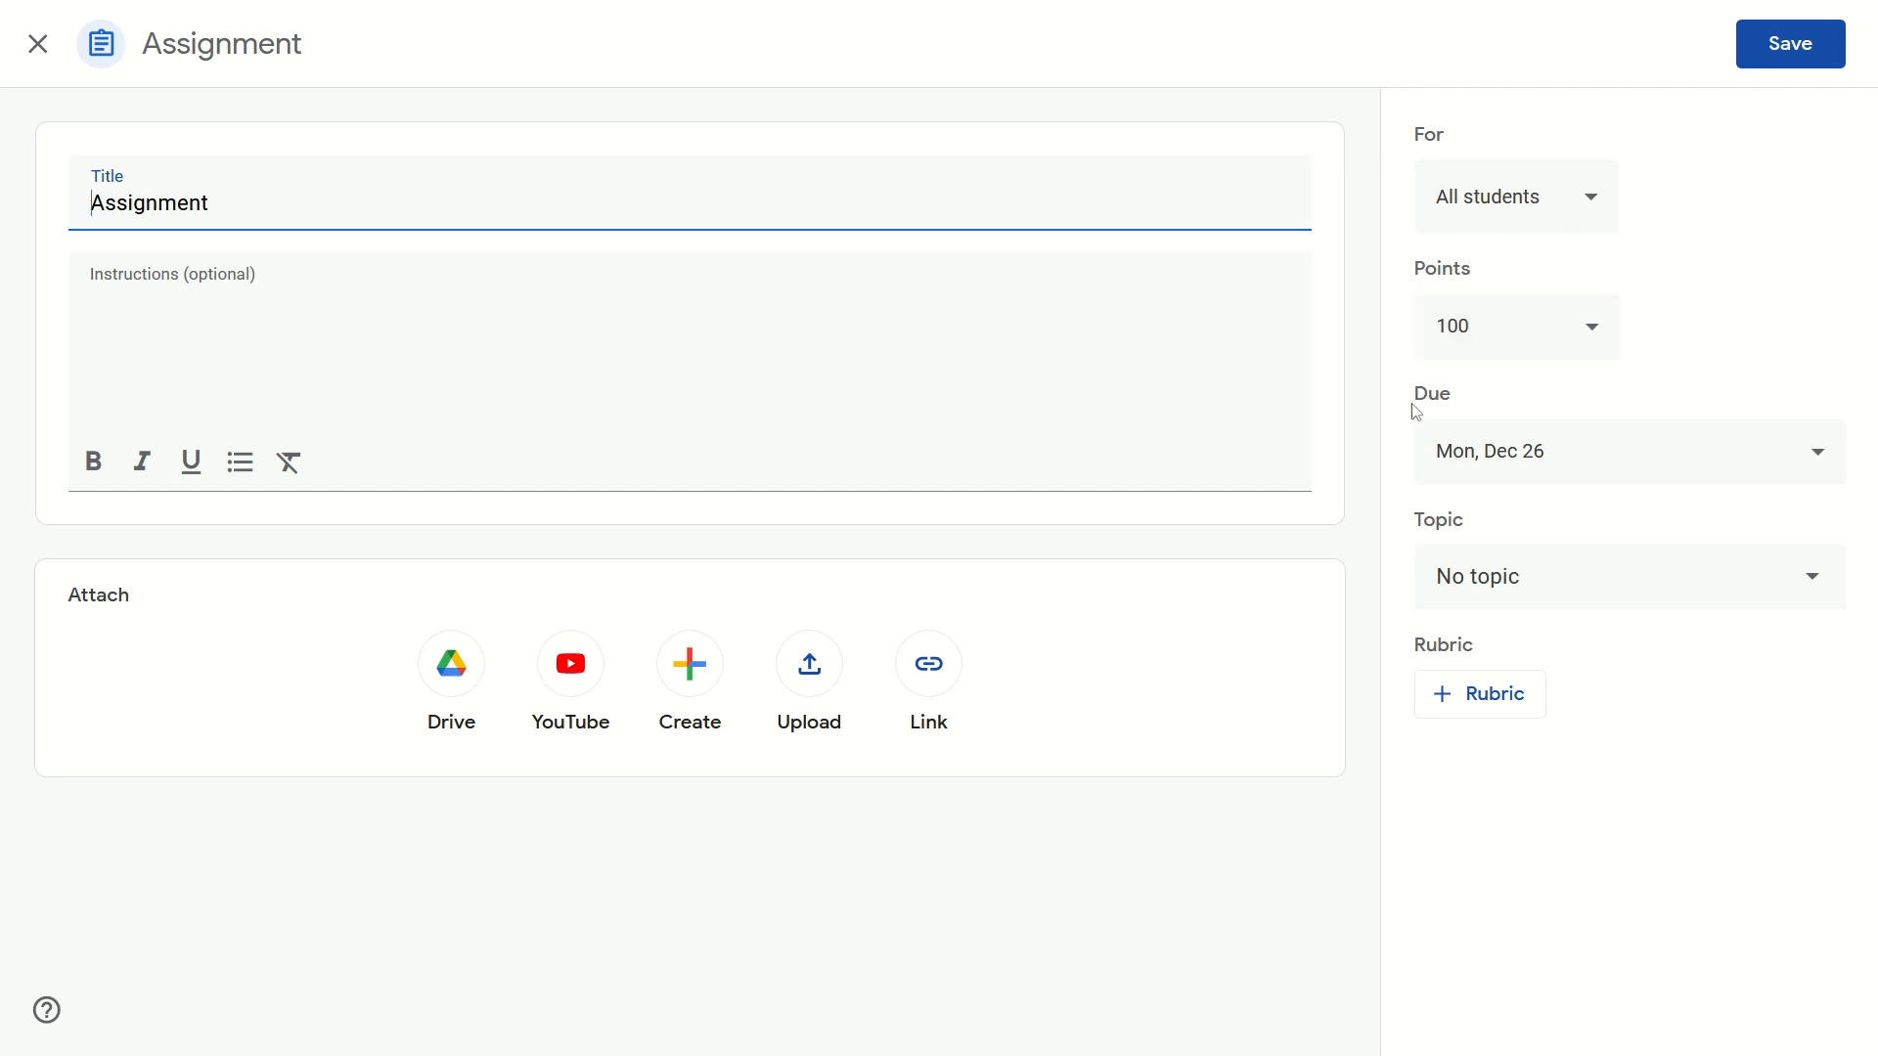
mouse_move(1548, 446)
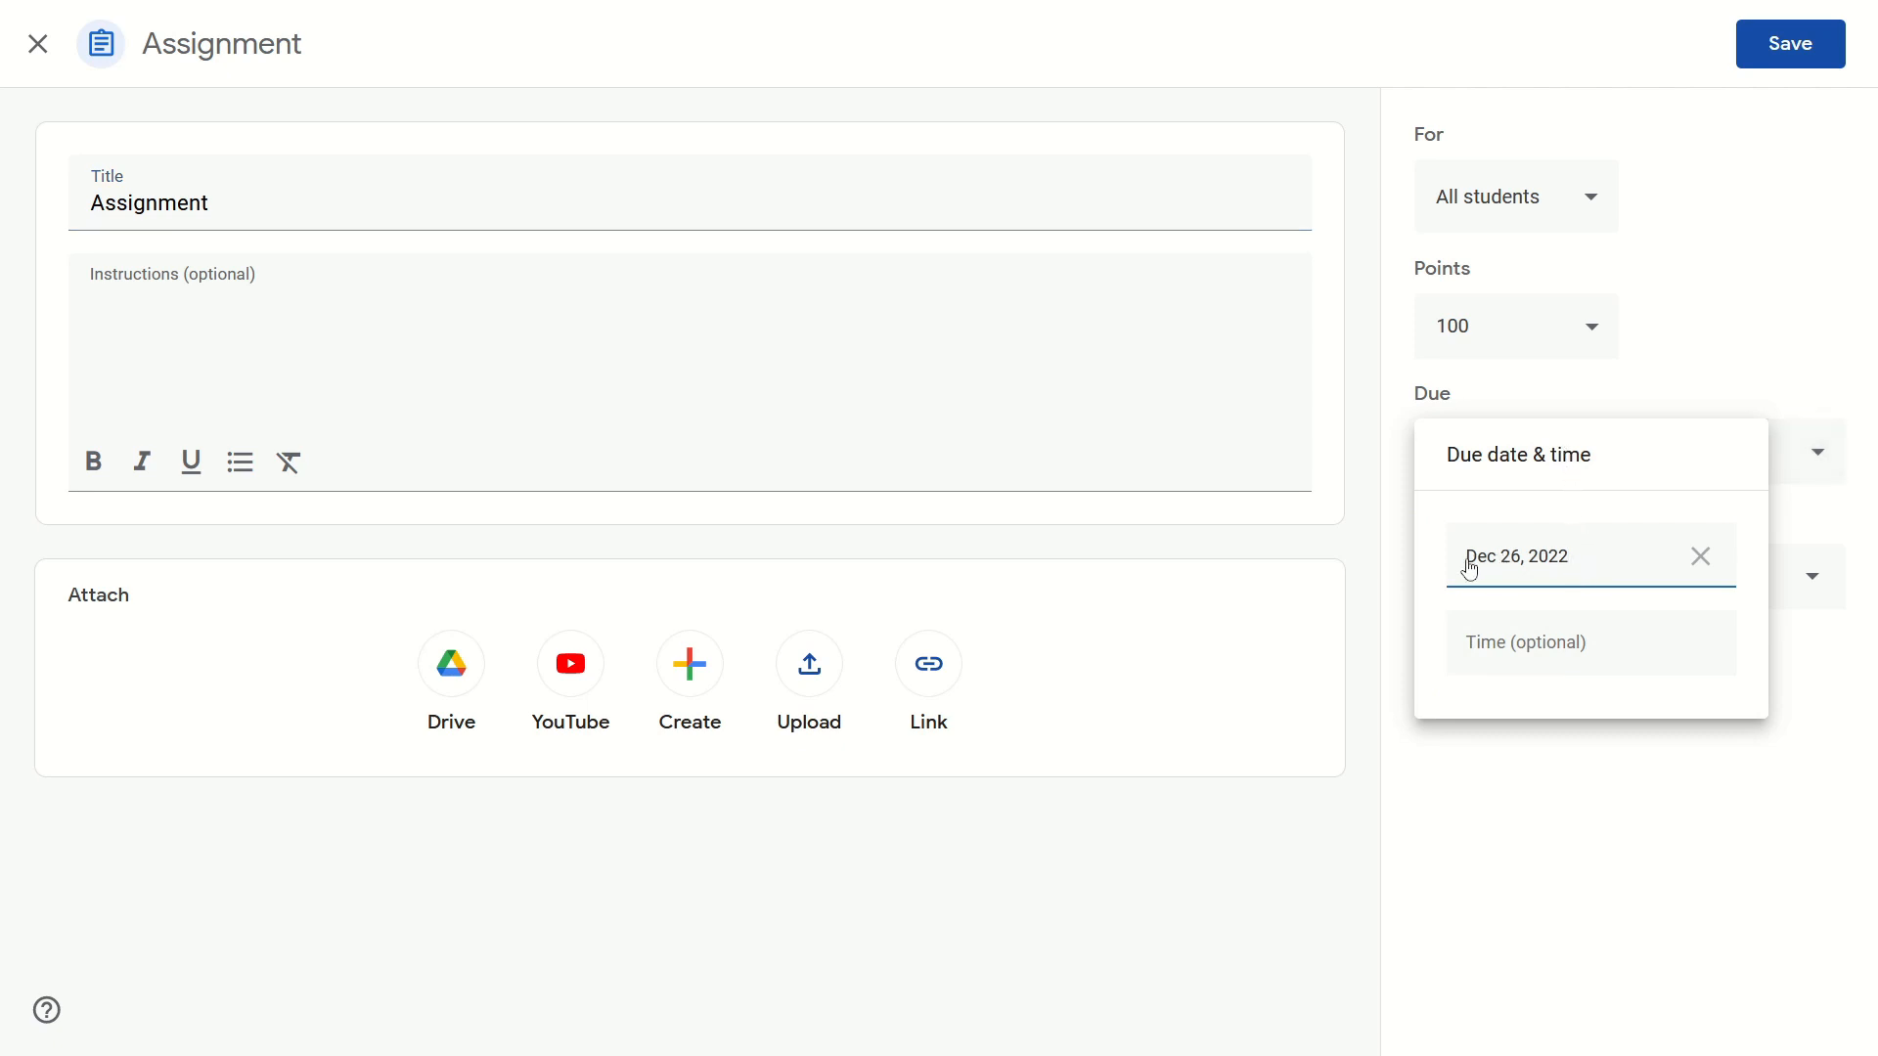
Pick December 29 in the due date calendar and enter 3:00 PM as due time
left_click(1556, 557)
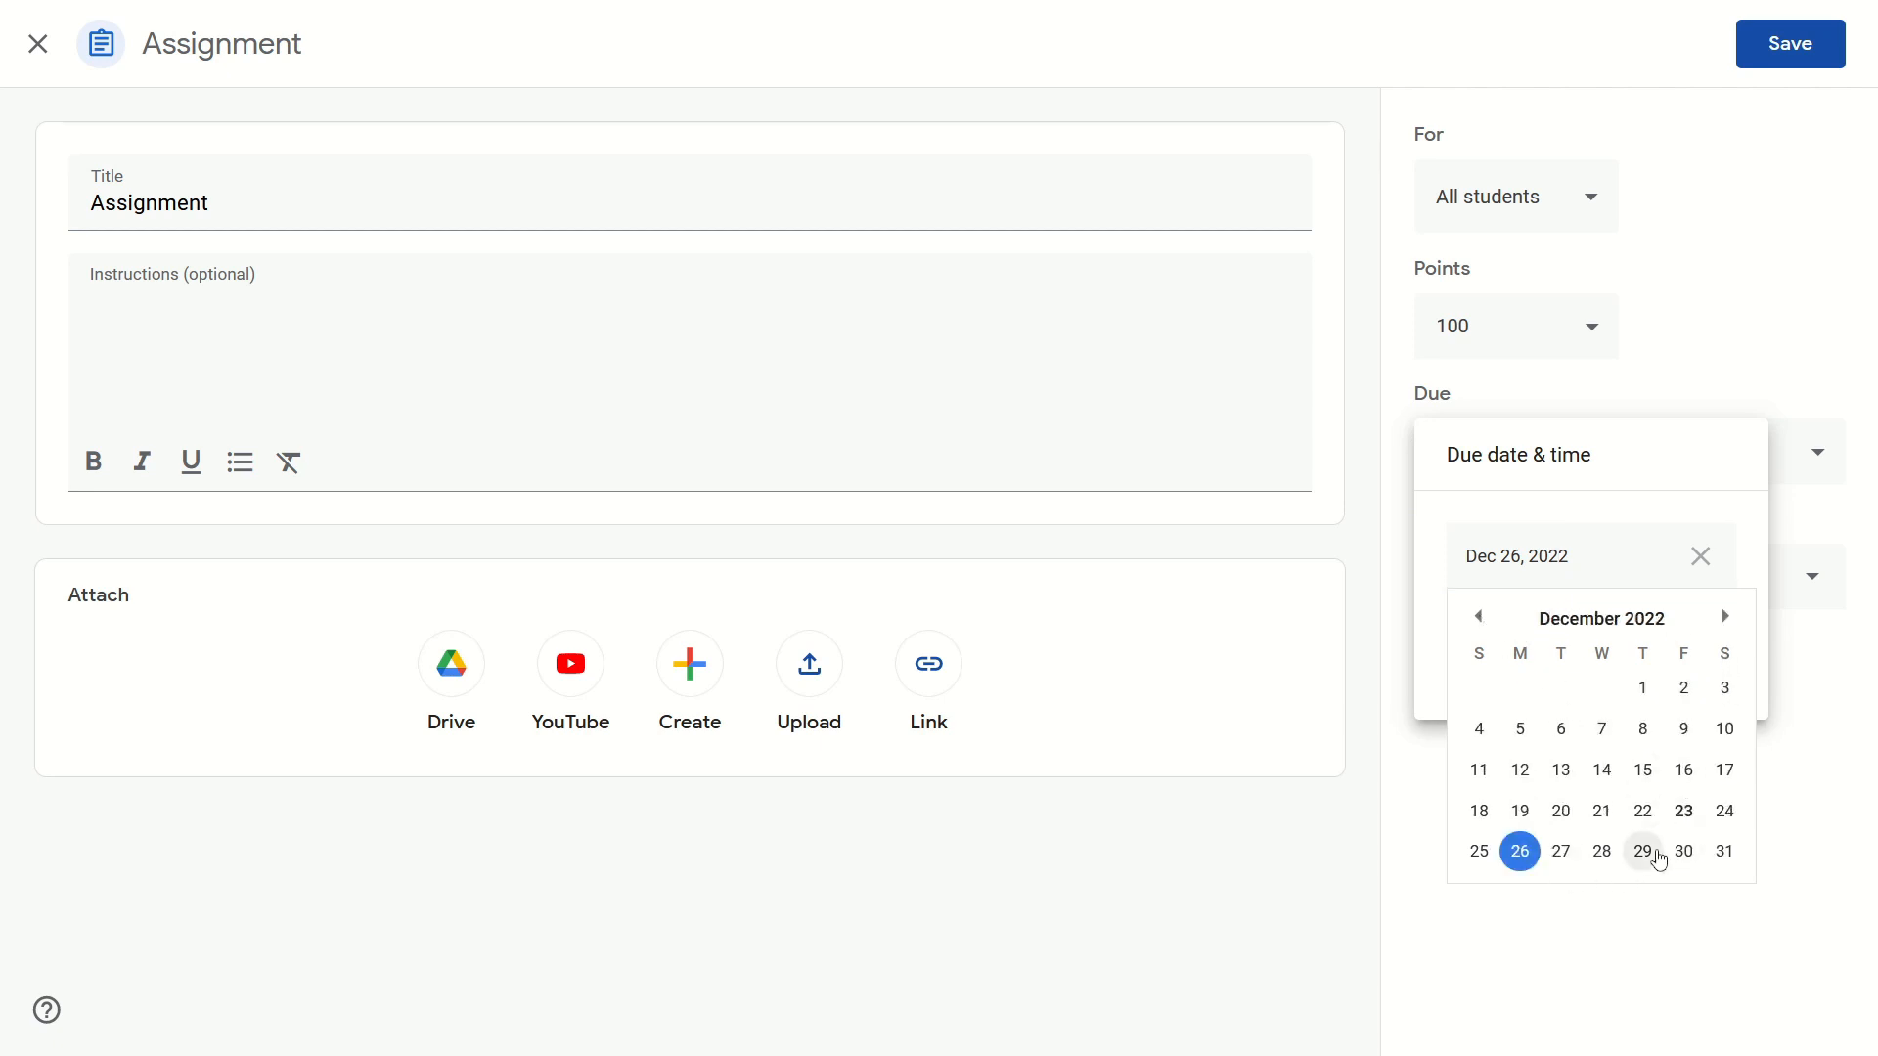
left_click(1642, 850)
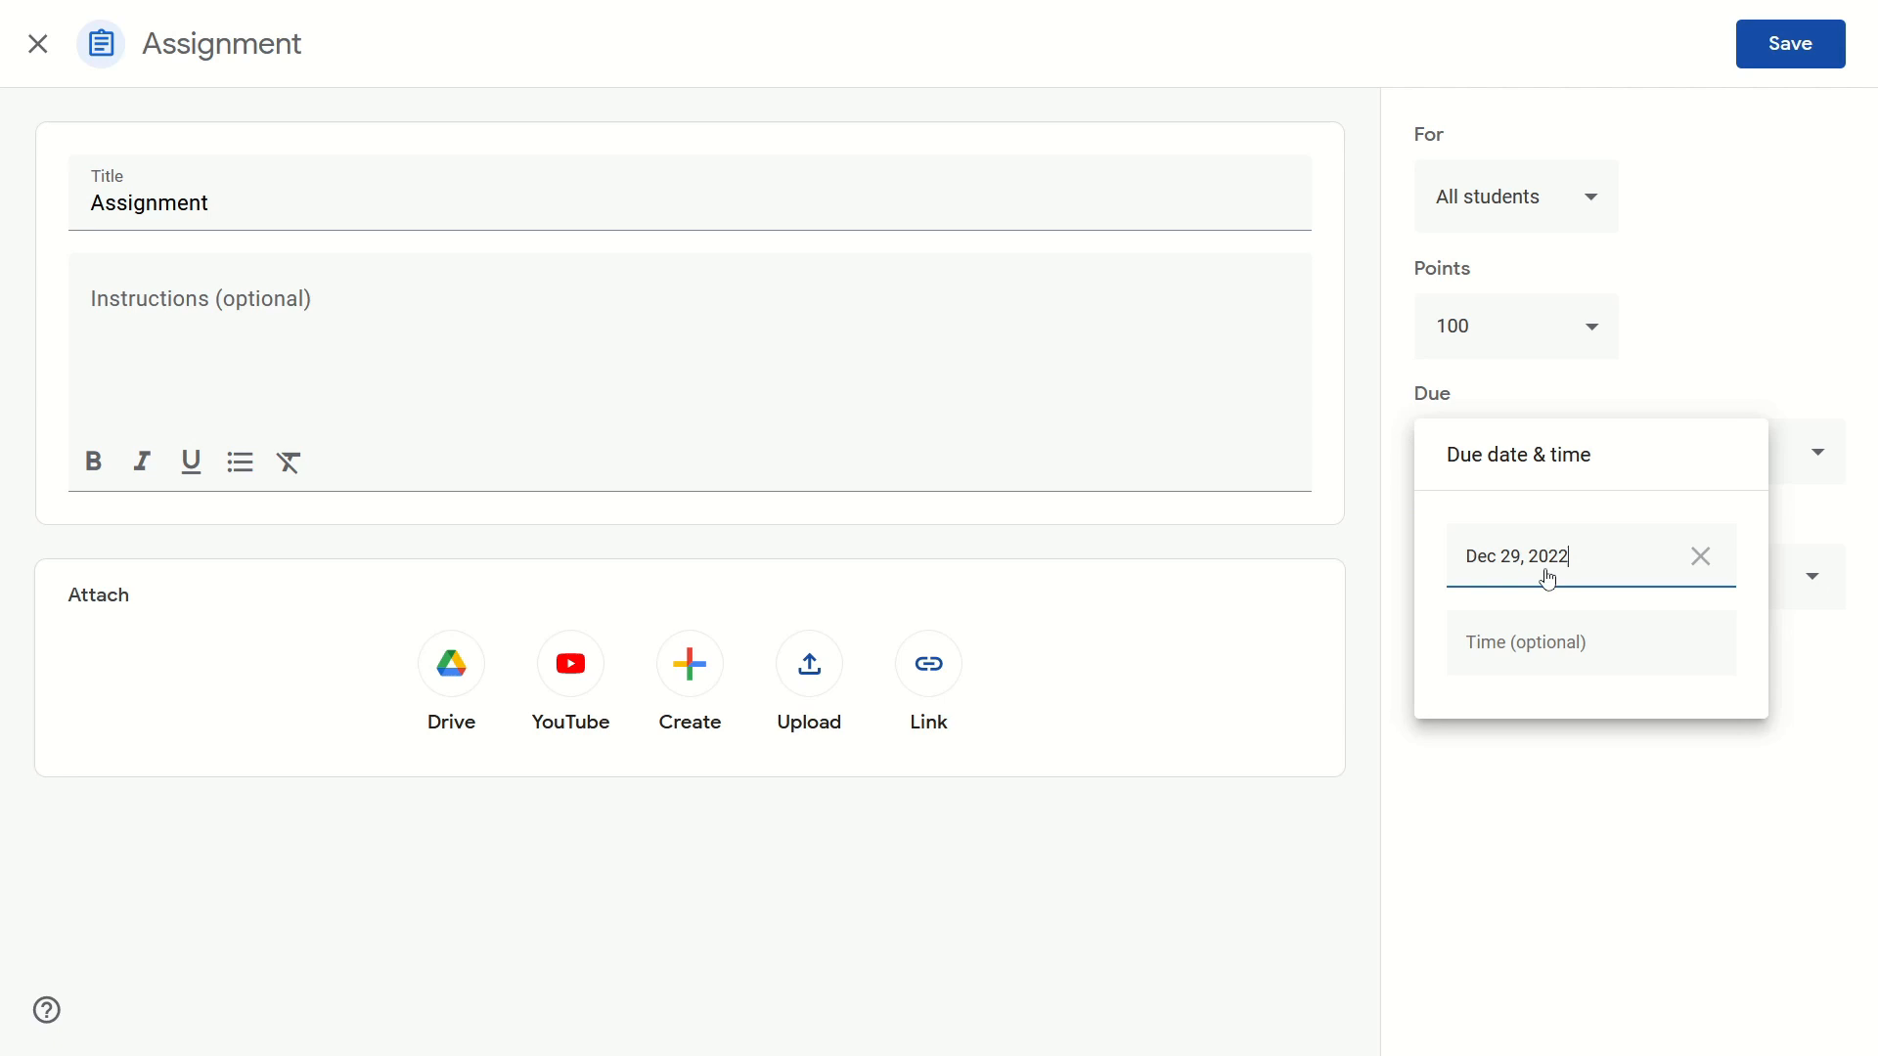
left_click(1546, 642)
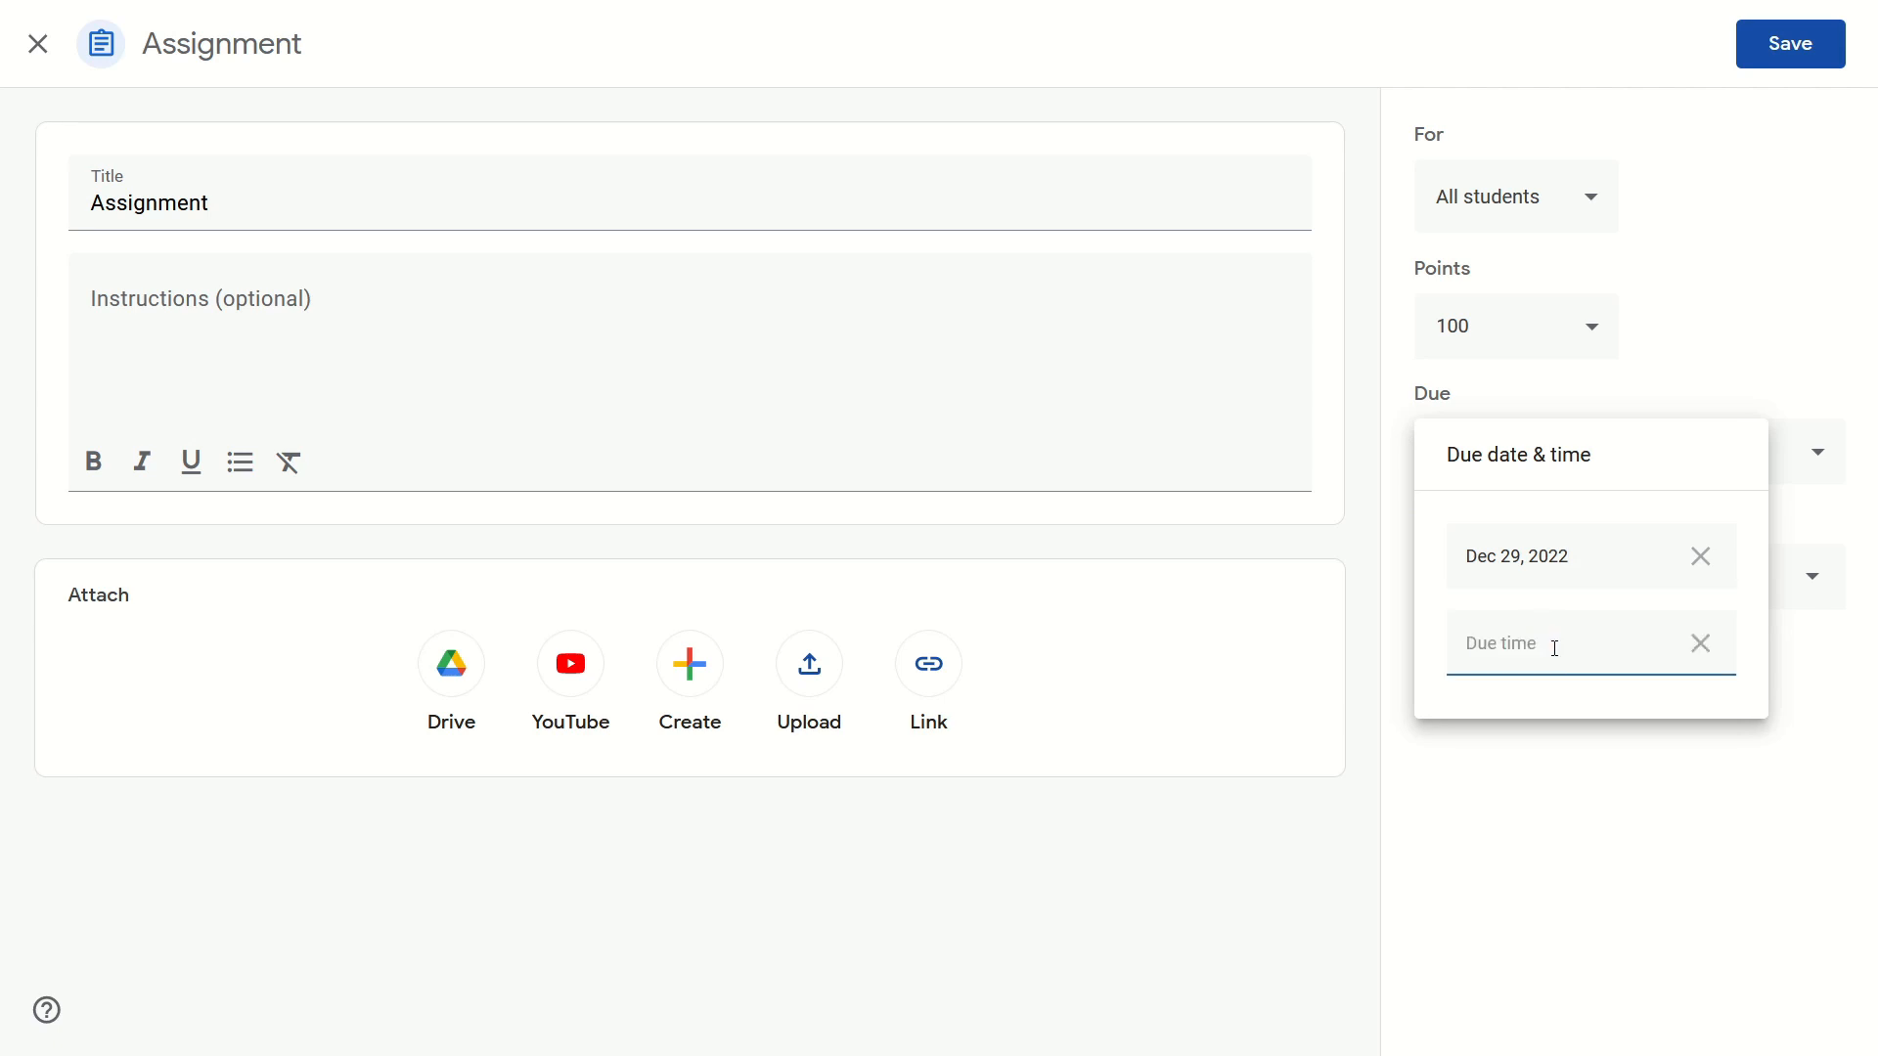
type("3:00 PM")
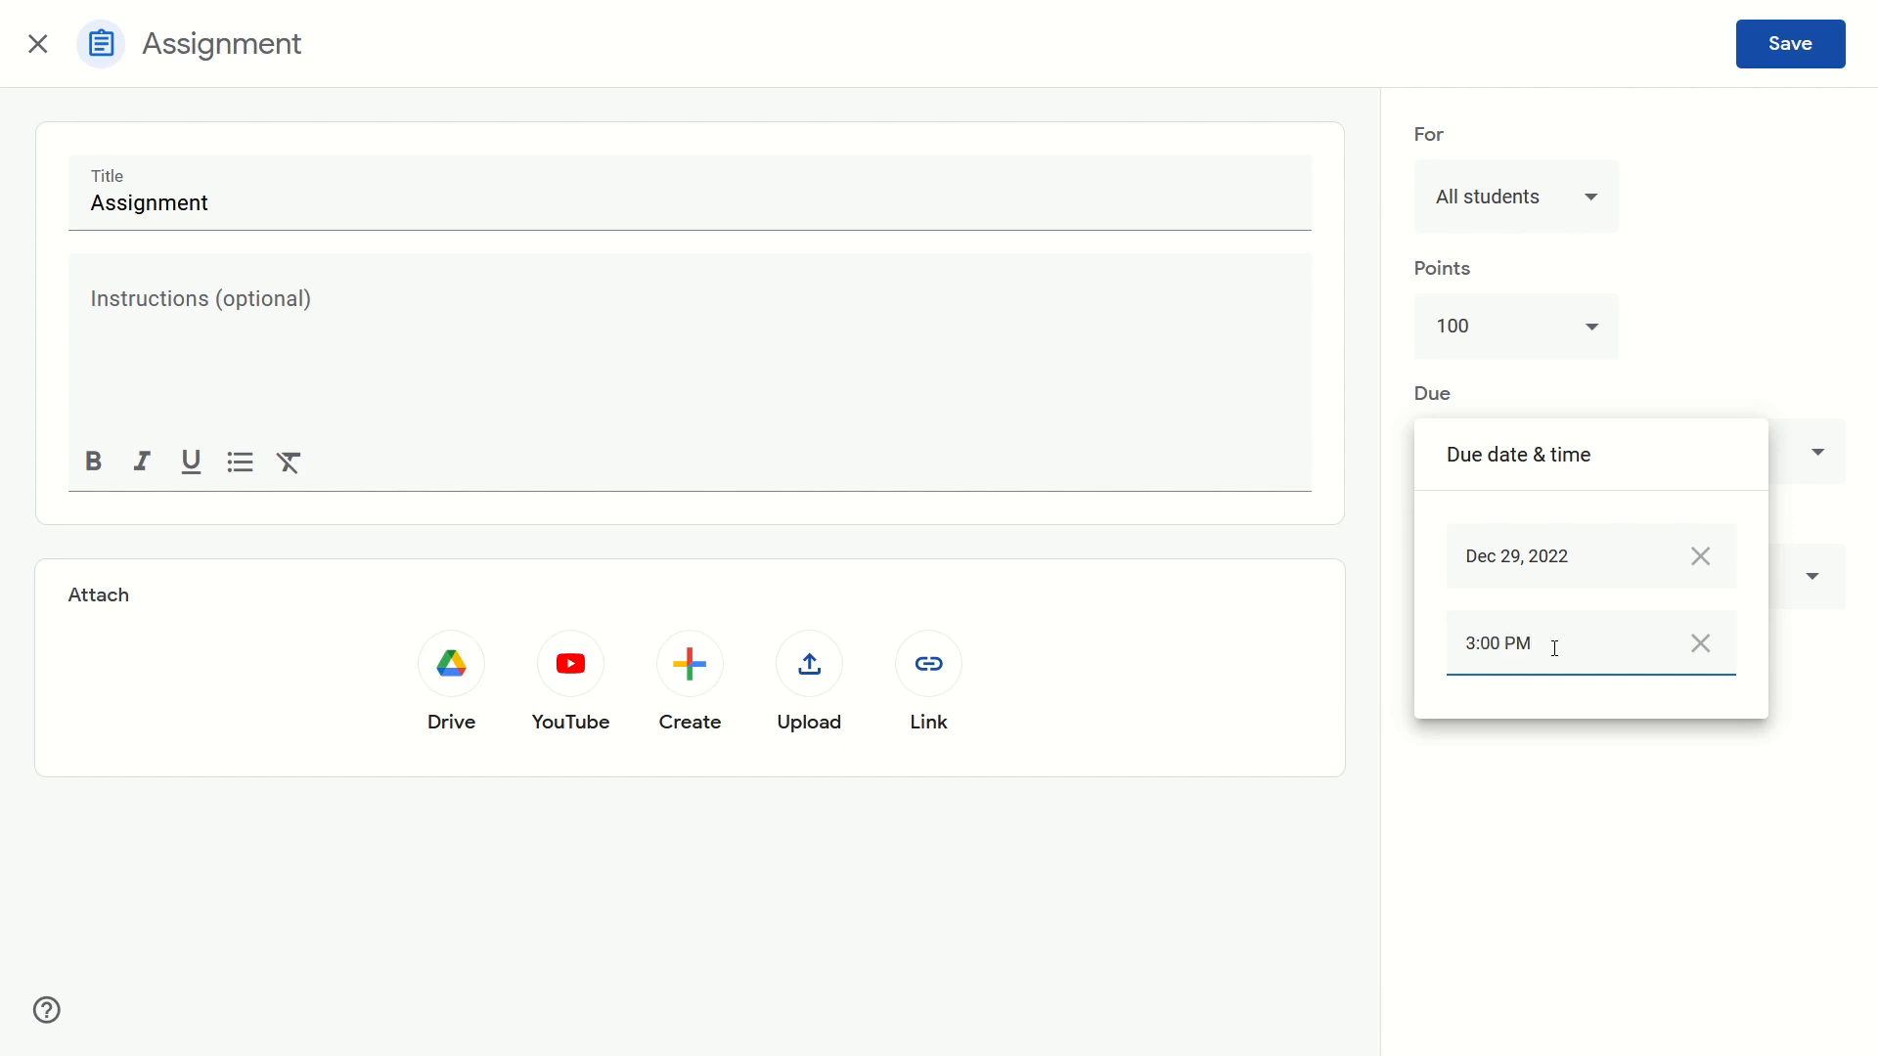
mouse_move(1443, 365)
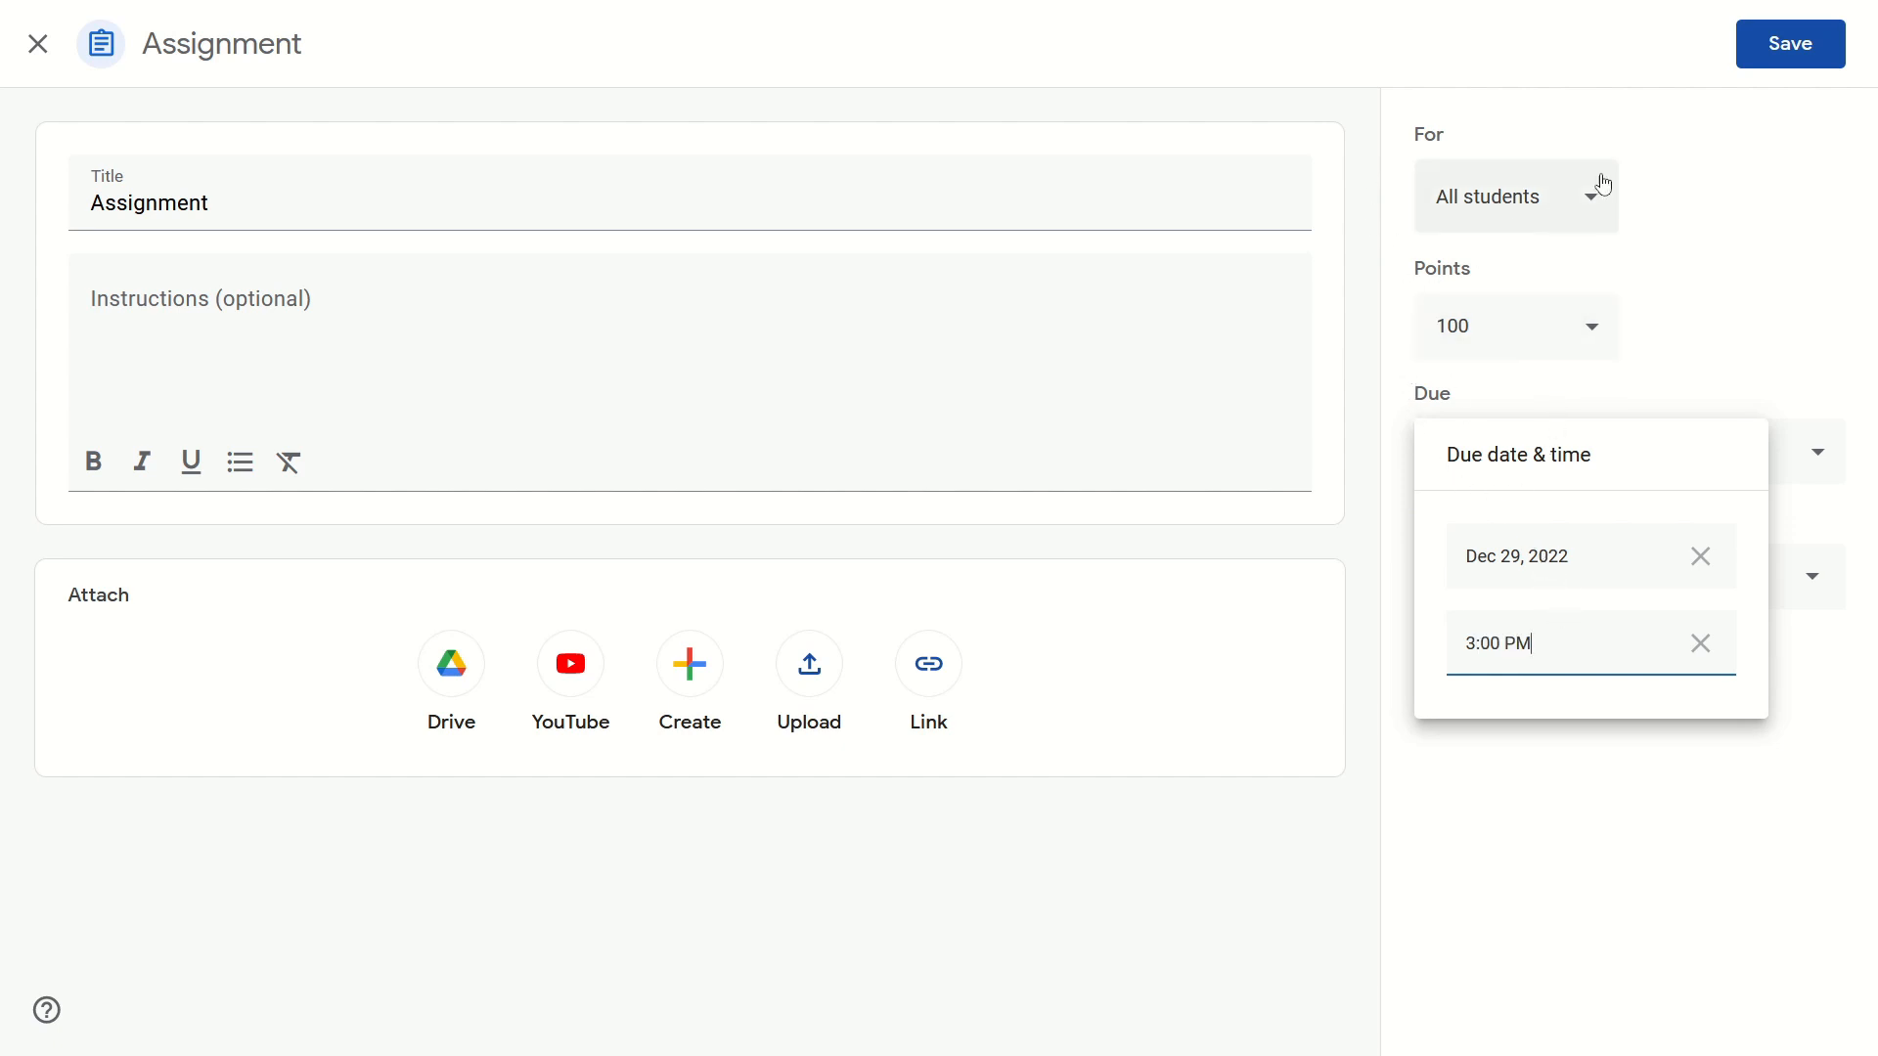
Save the edited Assignment with its Dec 29, 3:00 PM due date
left_click(1789, 43)
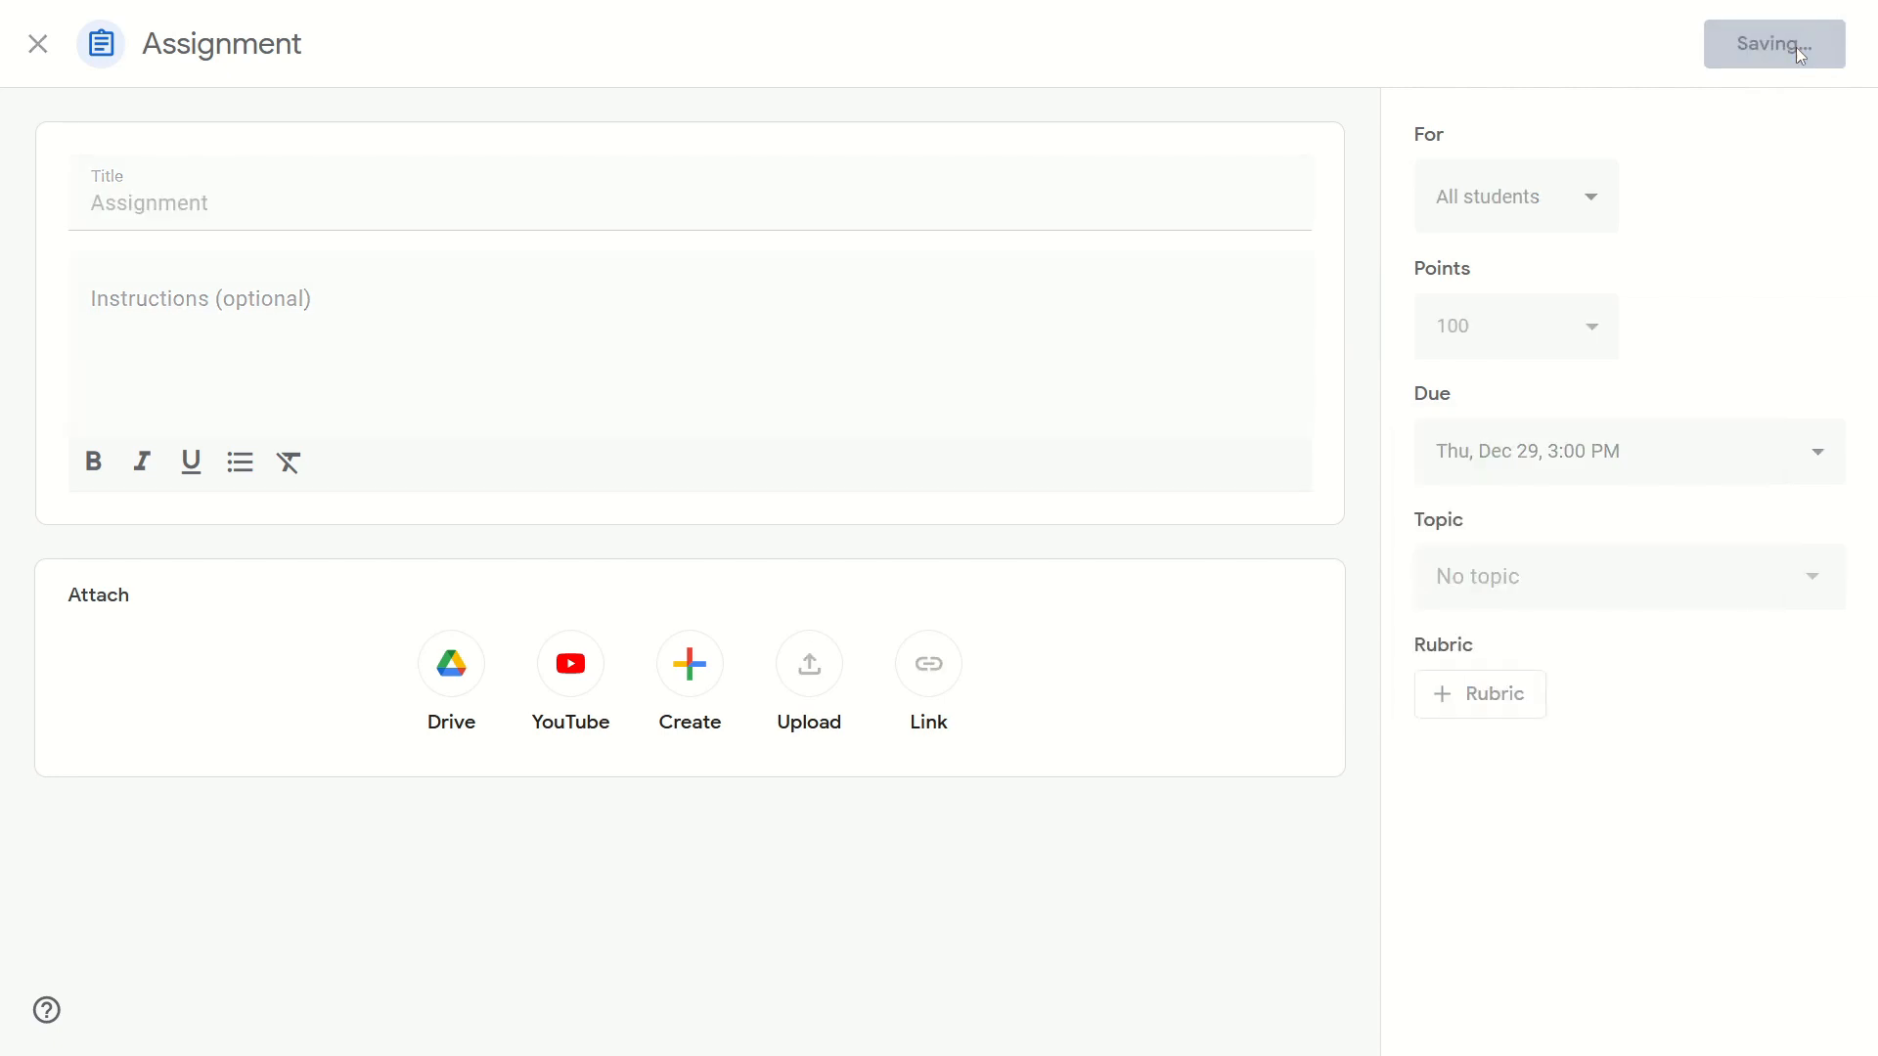
left_click(1774, 43)
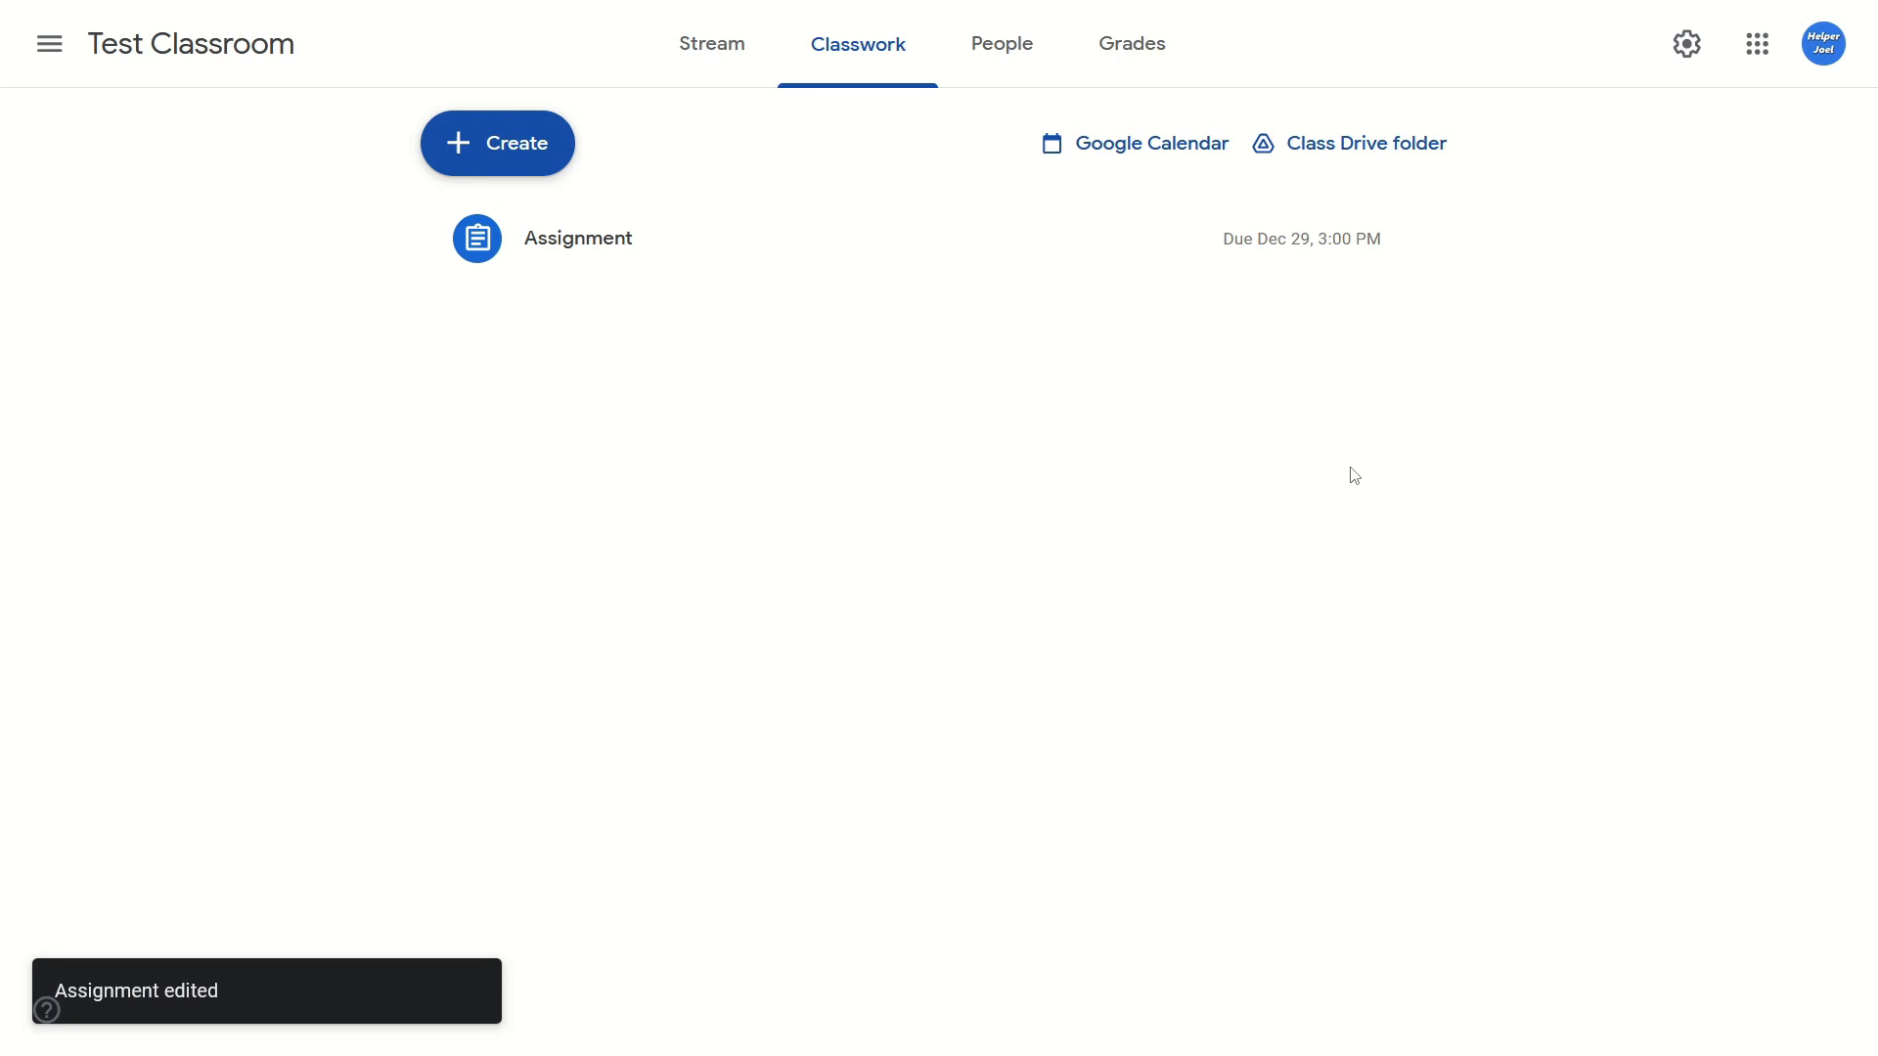
mouse_move(1392, 486)
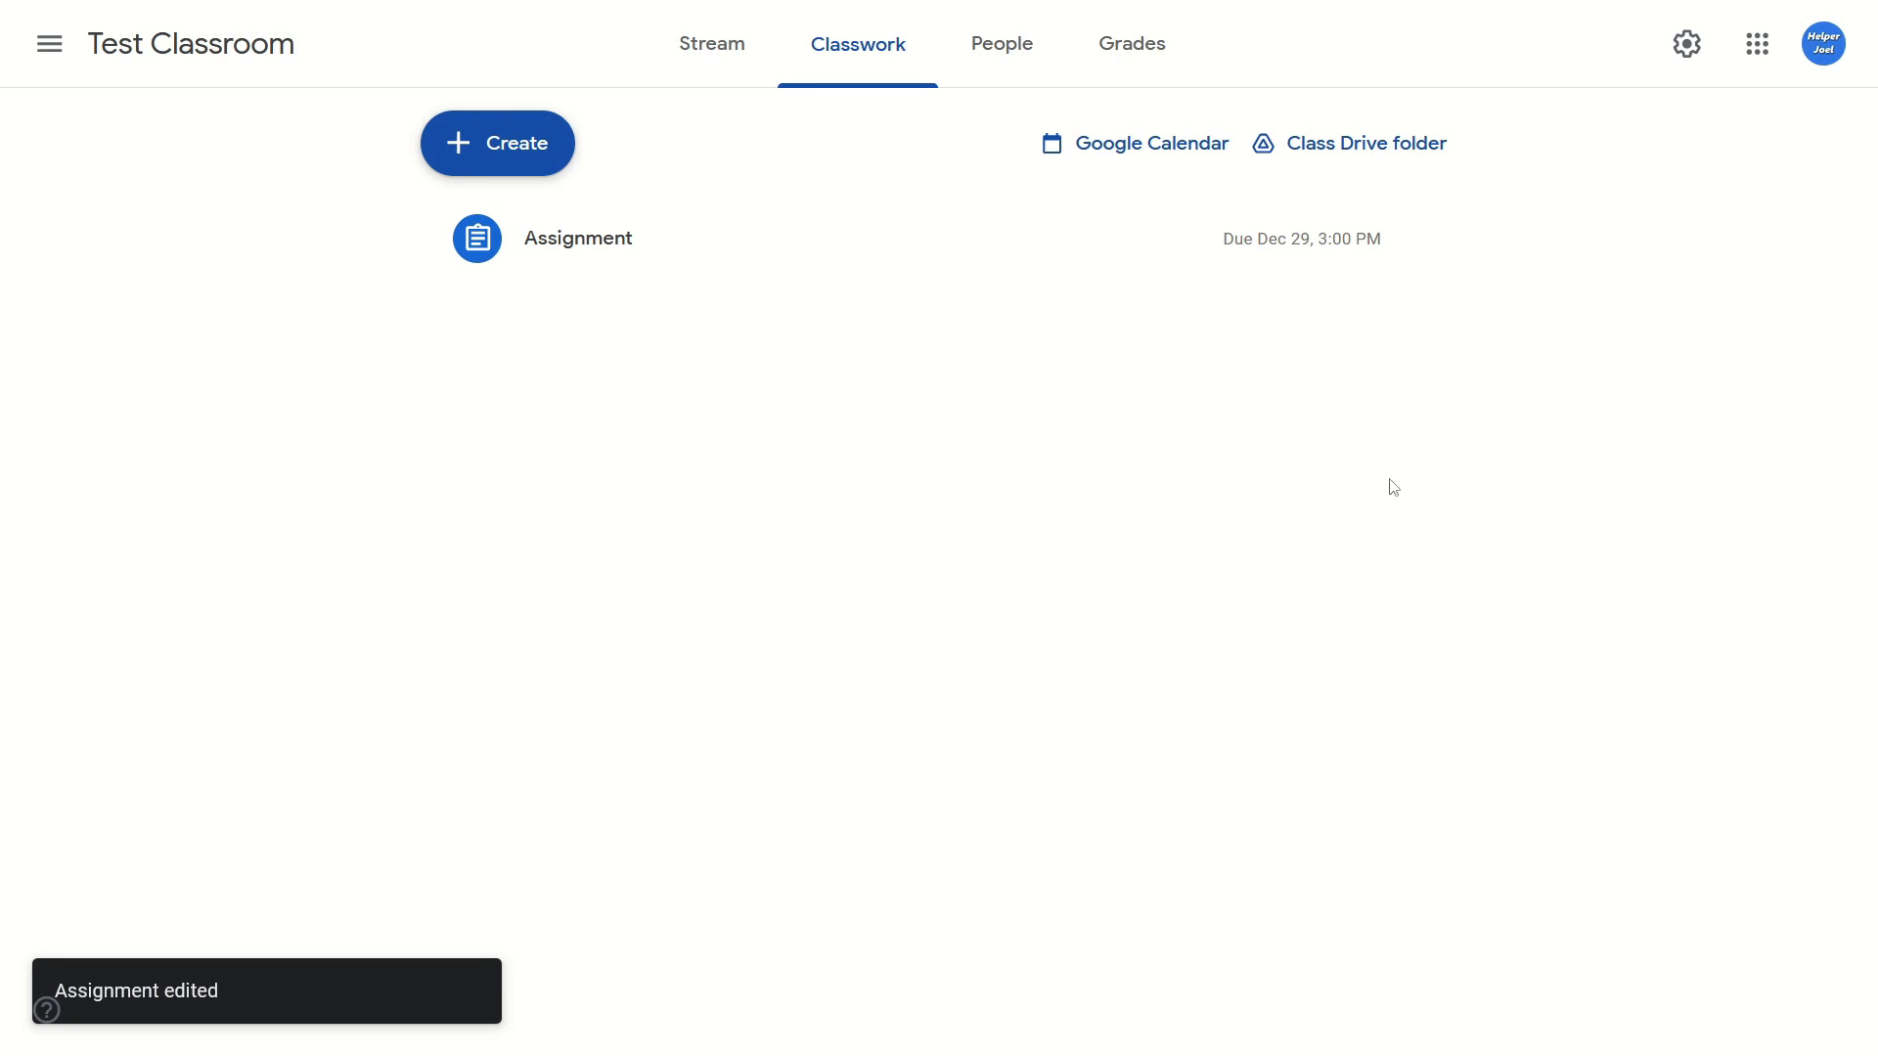